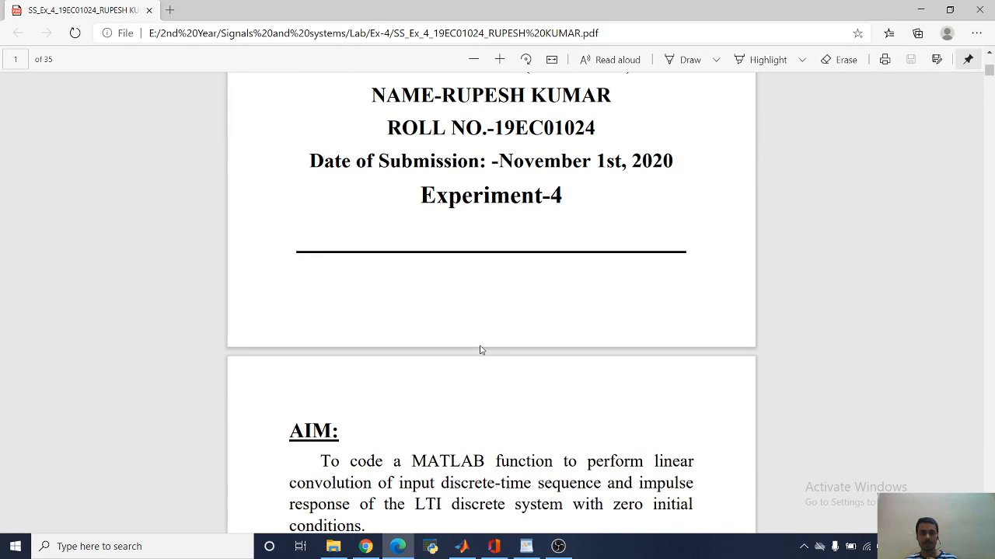
mouse_move(432, 426)
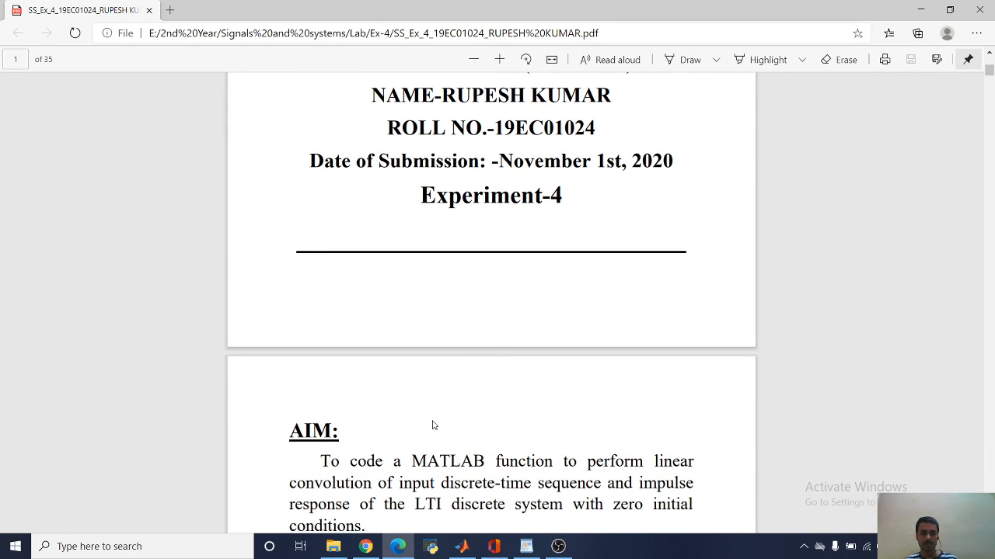
Scroll the report to the Aim, Theory and convolution function code sections
scroll(down, 3)
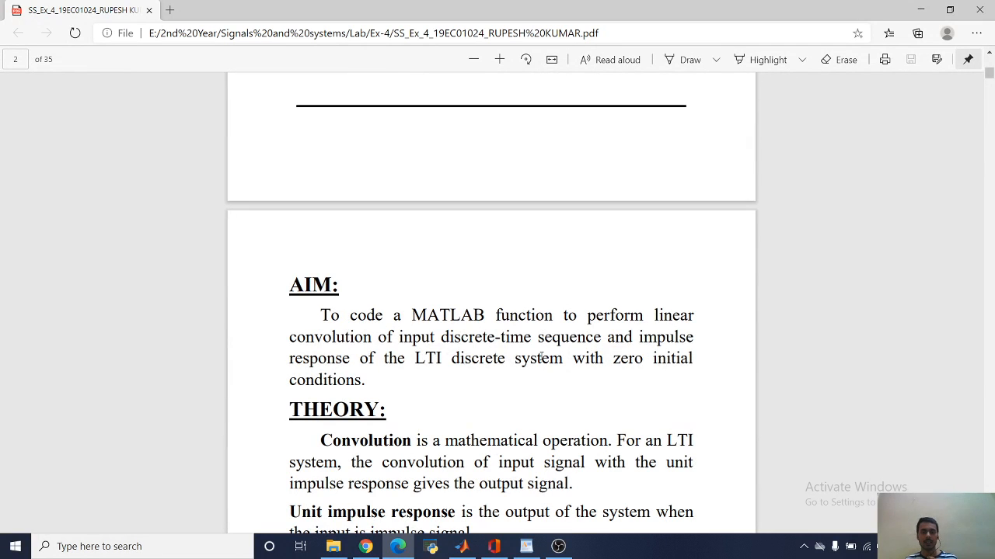
mouse_move(376, 345)
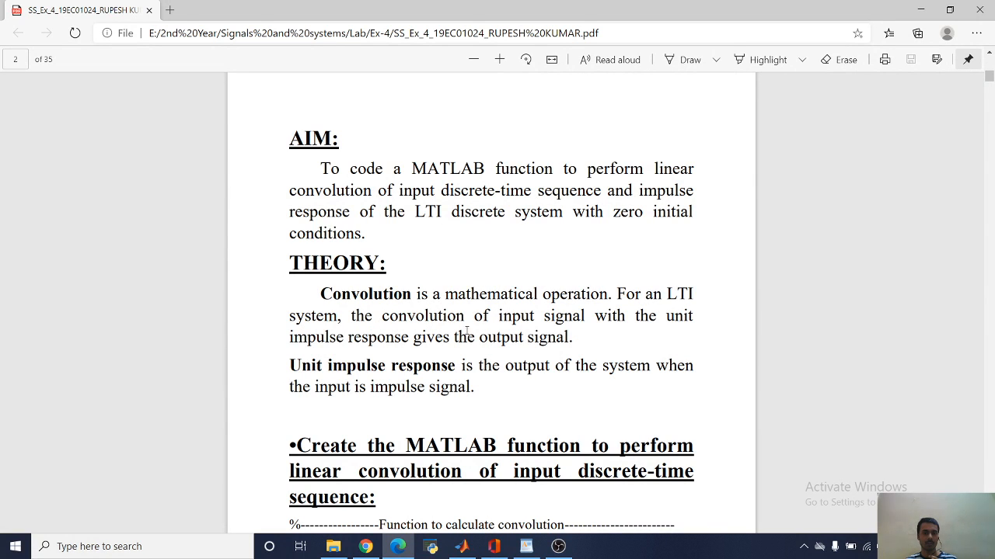
mouse_move(541, 375)
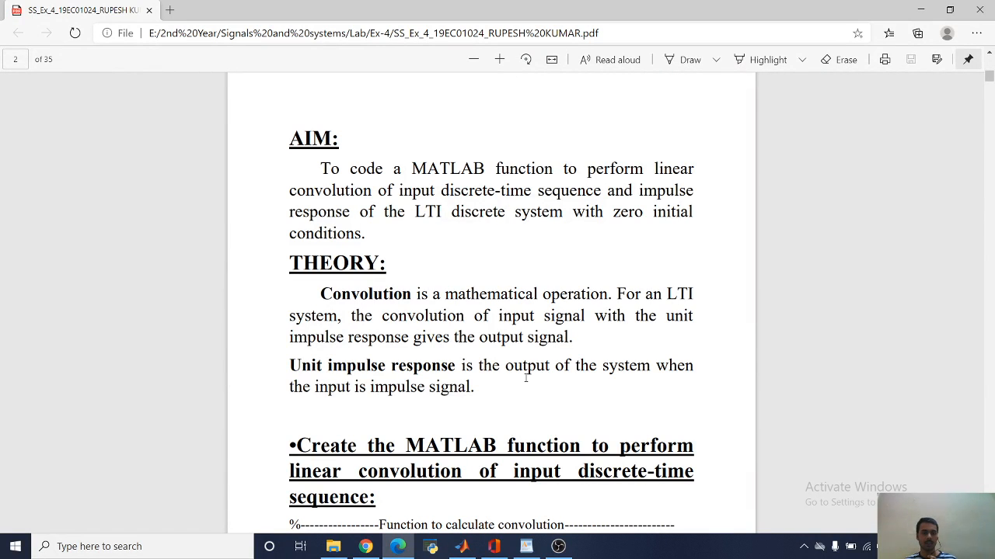
mouse_move(524, 399)
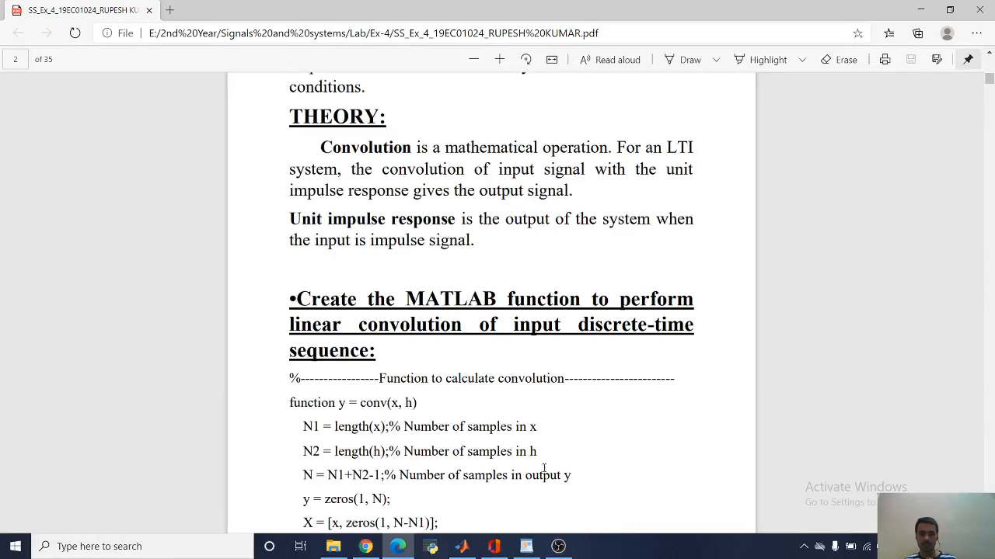
Scroll past the conv function code to the 'Finding impulse responses' list of four systems
click(464, 547)
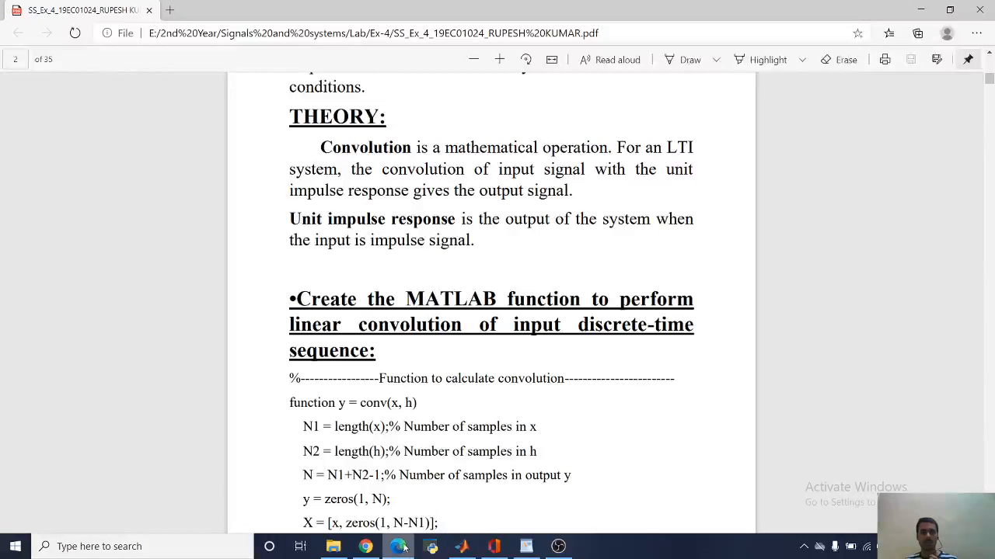
scroll(down, 3)
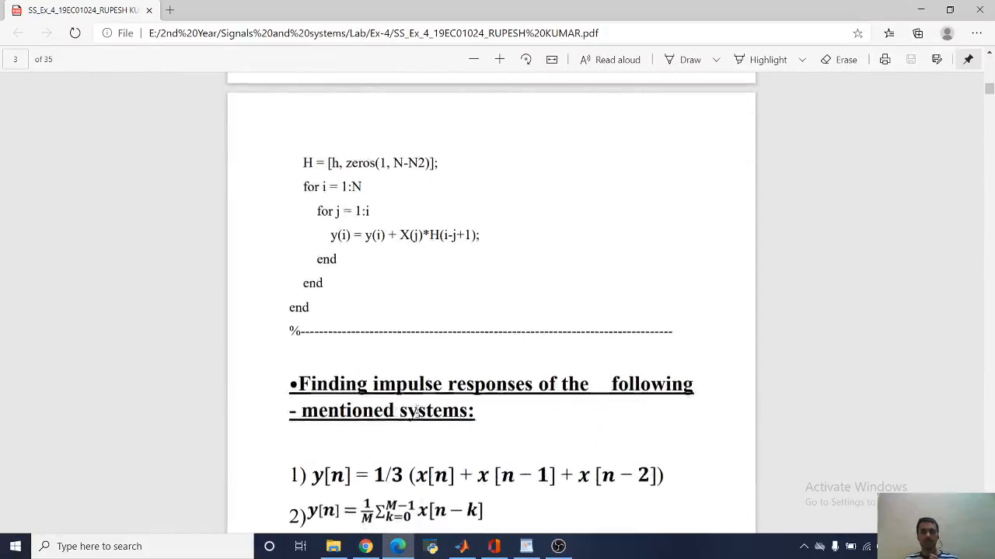
scroll(down, 3)
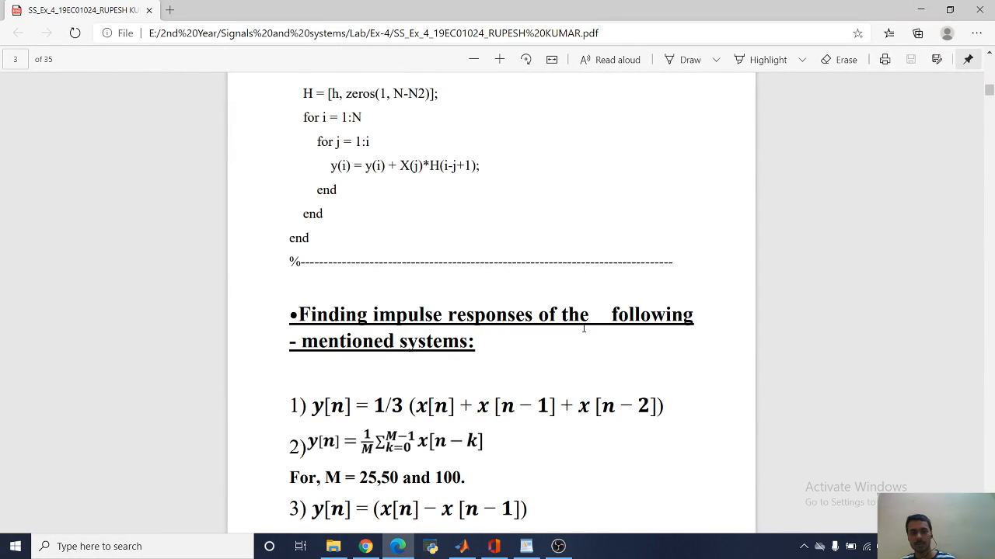
scroll(down, 3)
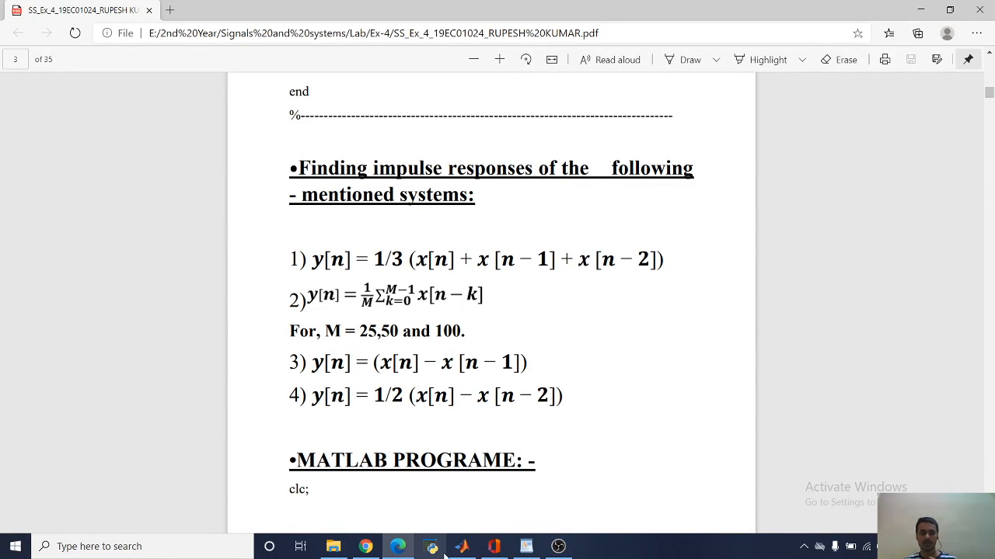
Switch to MATLAB and run the Ex.m script that loads and plots the four PPG input signals
click(463, 547)
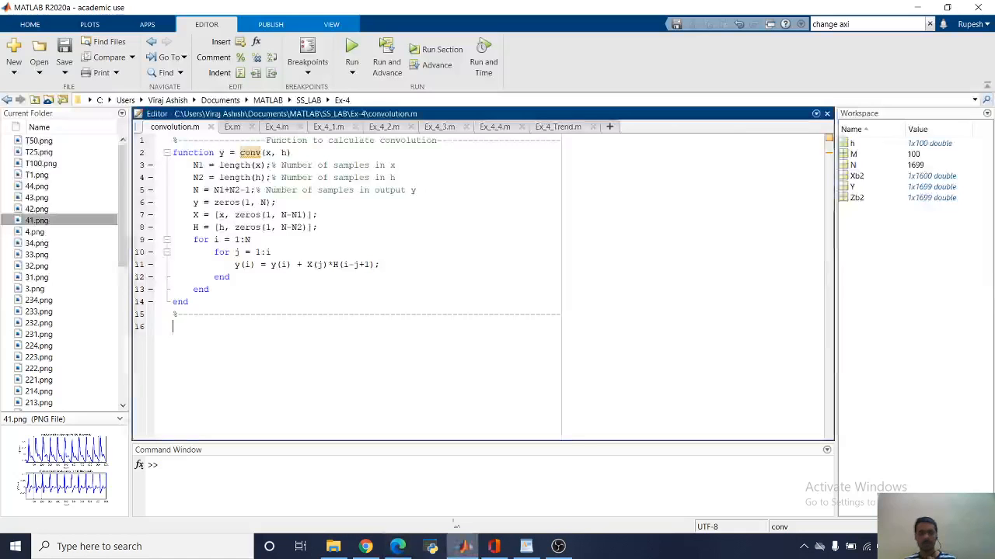
click(233, 127)
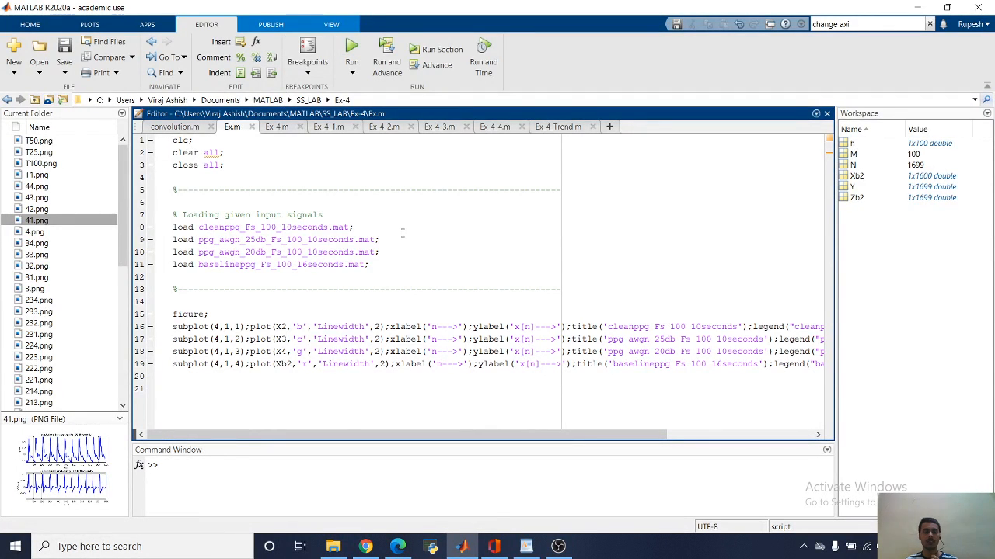
click(351, 48)
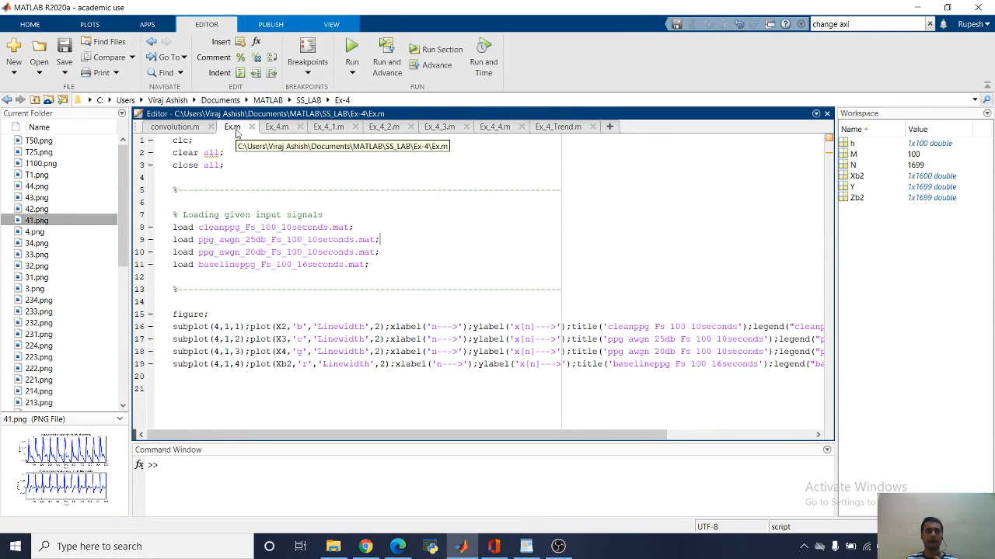
click(351, 45)
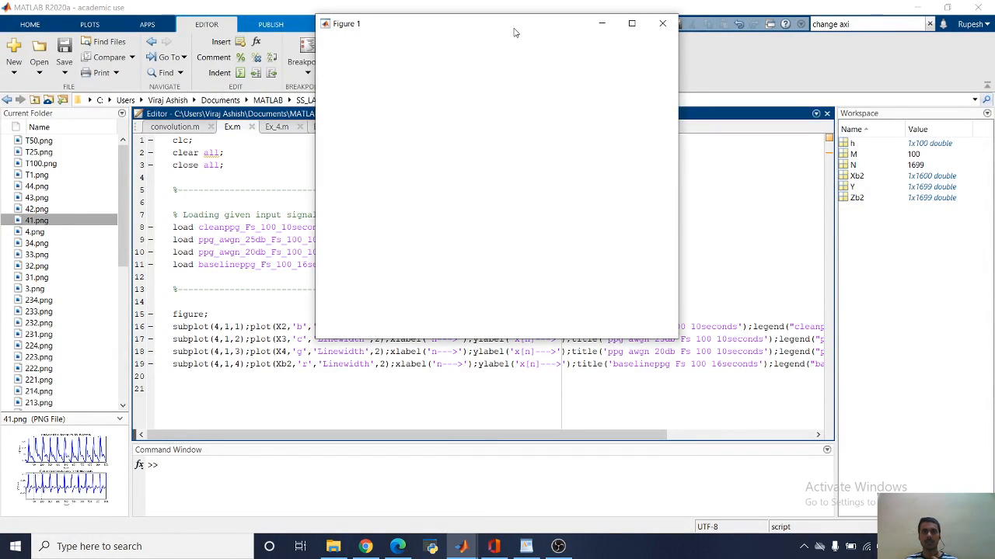
Maximize Figure 1 showing the clean, 25 dB, 20 dB noisy and baseline PPG subplots
click(522, 44)
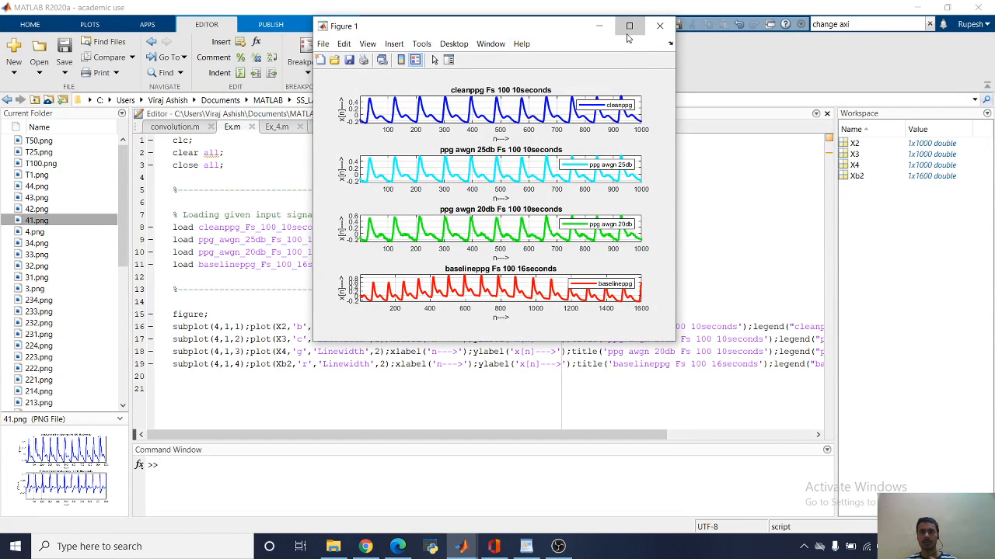
click(628, 25)
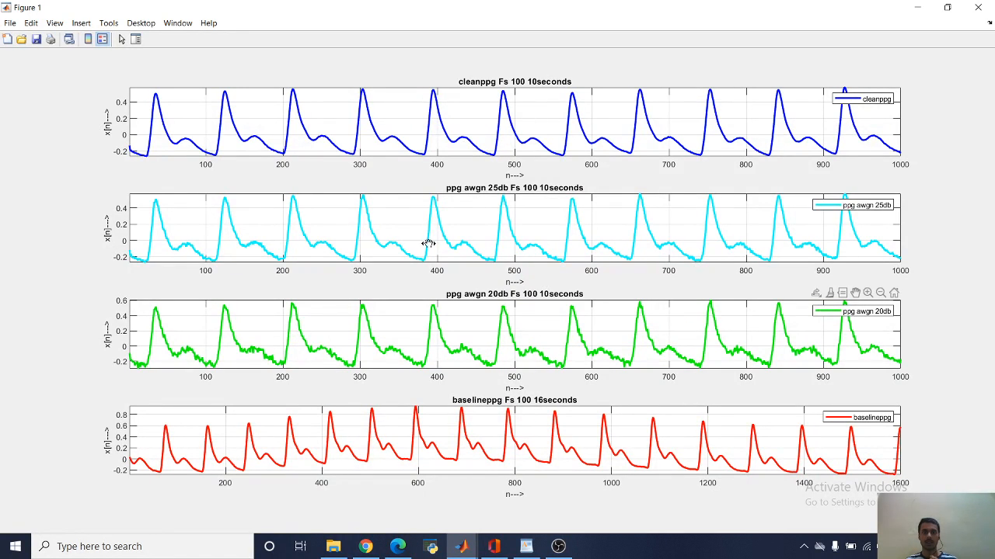
mouse_move(979, 7)
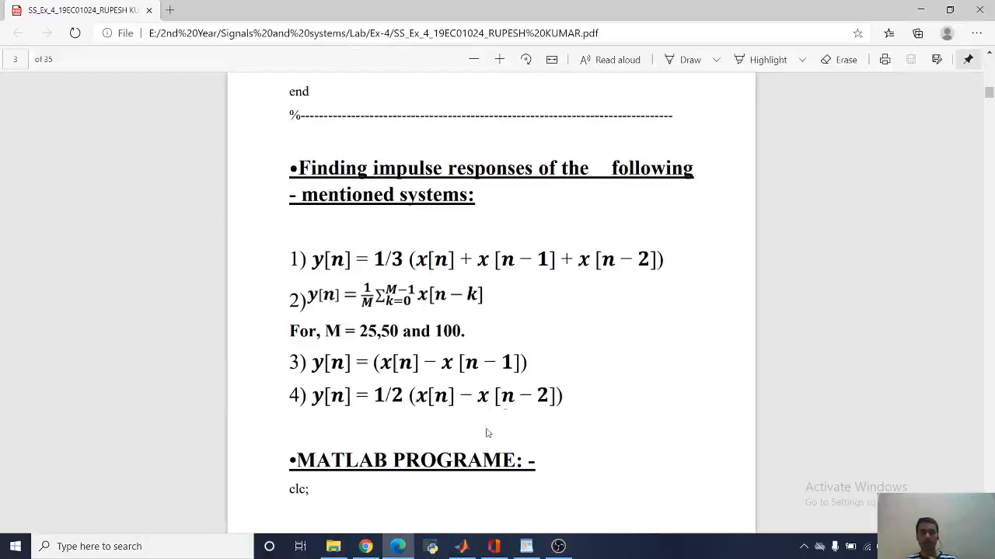
Scroll the report to the 'Study the performance' section on ECG, PCG and speech signals
scroll(down, 3)
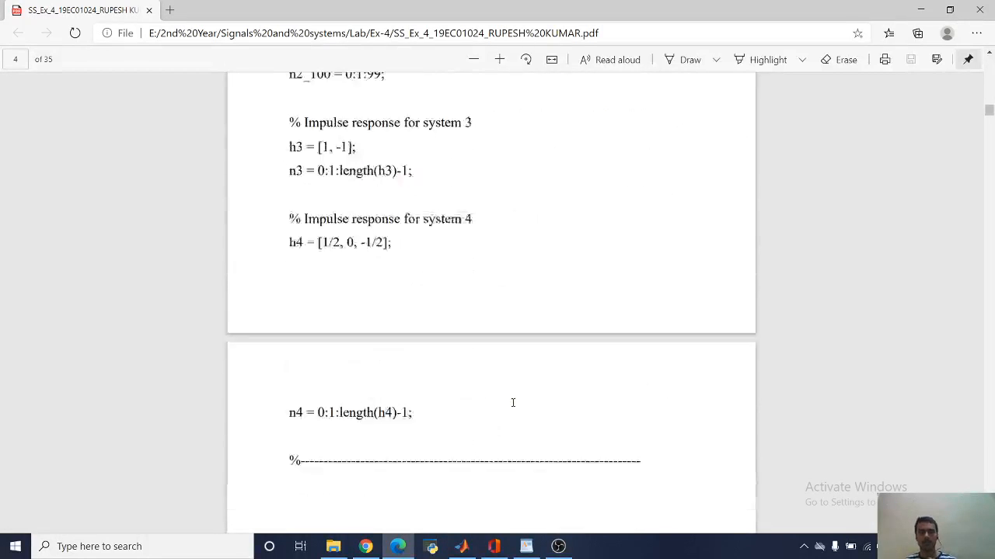
scroll(down, 3)
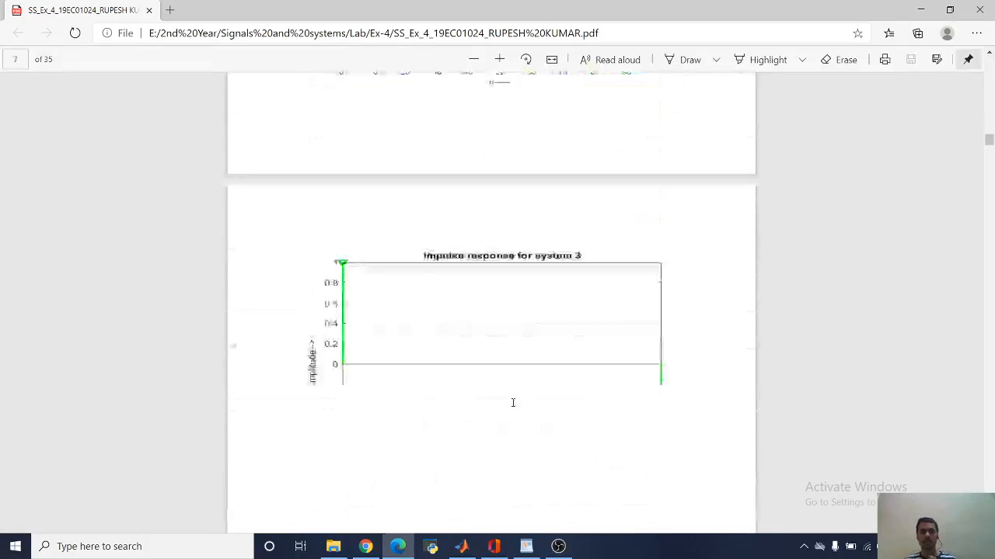
scroll(down, 3)
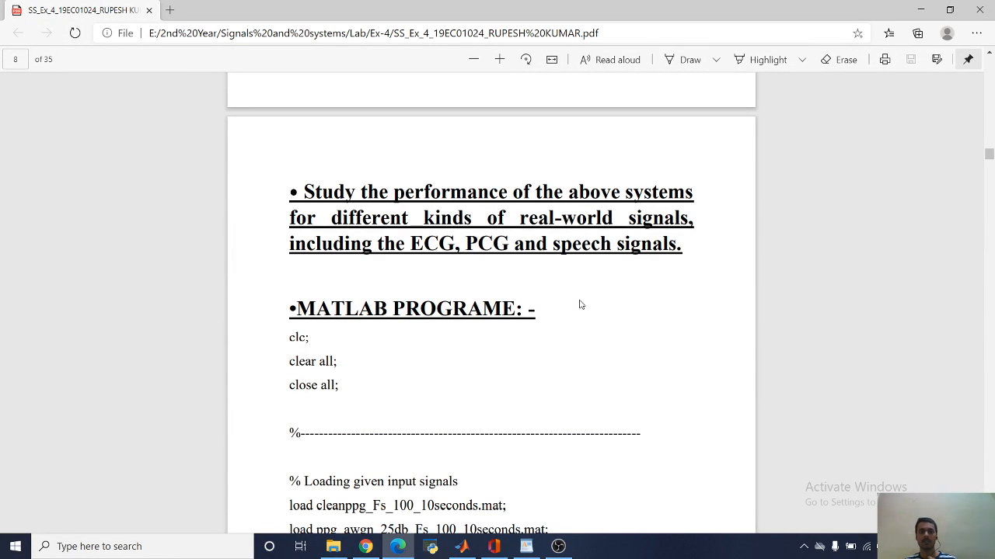
mouse_move(535, 274)
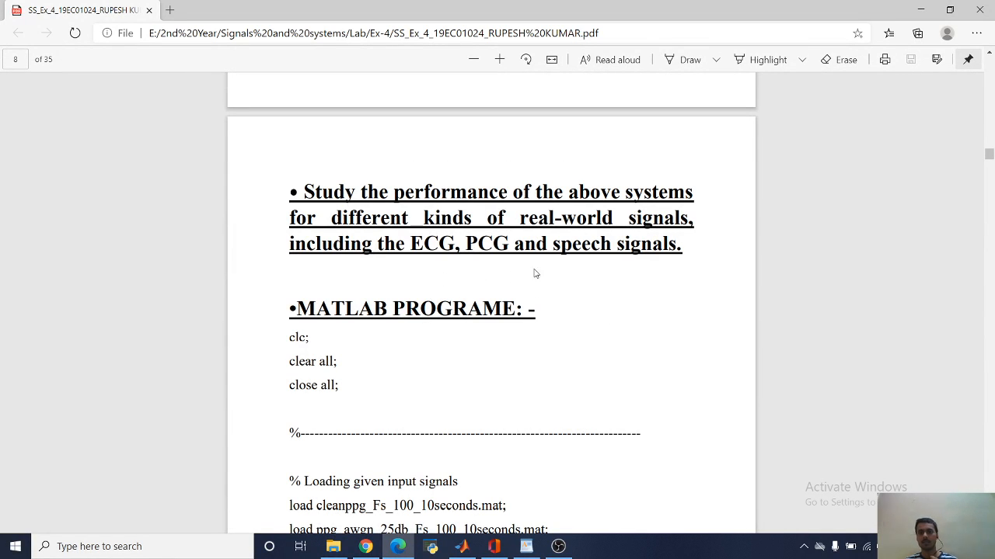
mouse_move(489, 419)
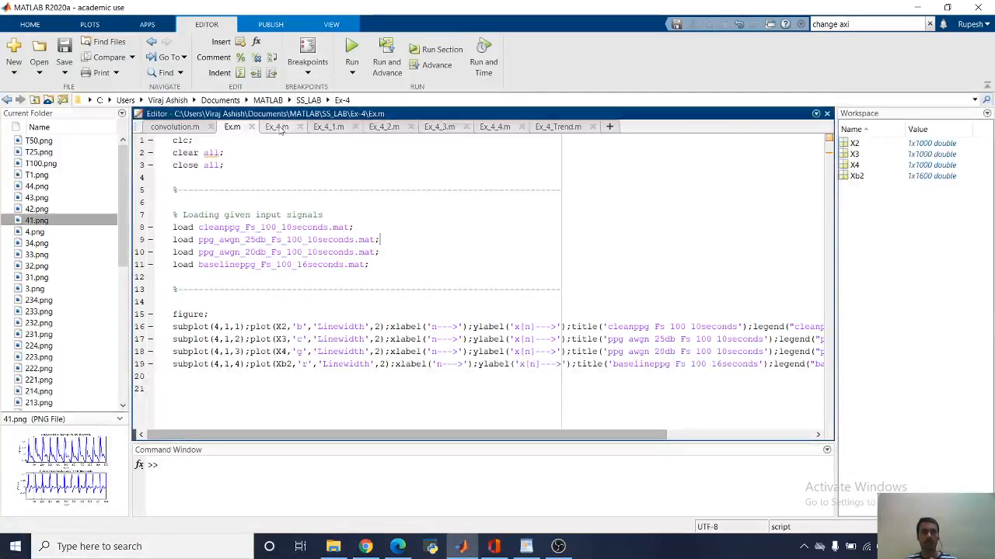
Run Ex_4.m to plot the impulse responses of systems 1 to 4
click(276, 127)
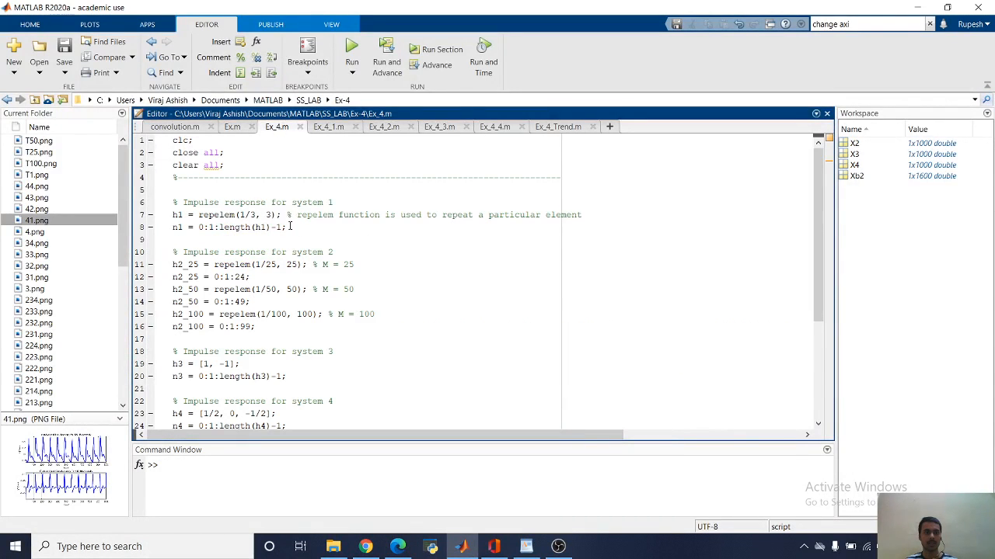
scroll(down, 3)
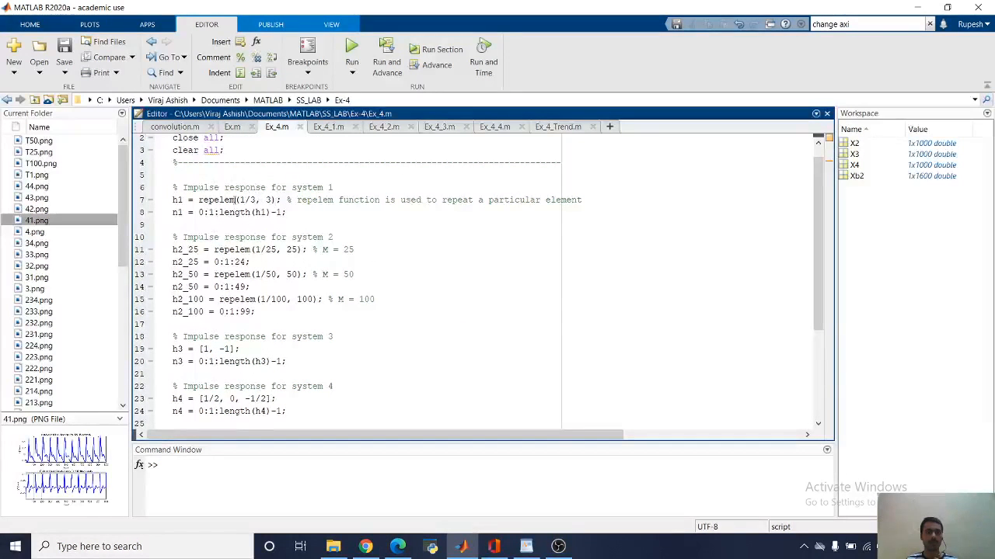
click(351, 49)
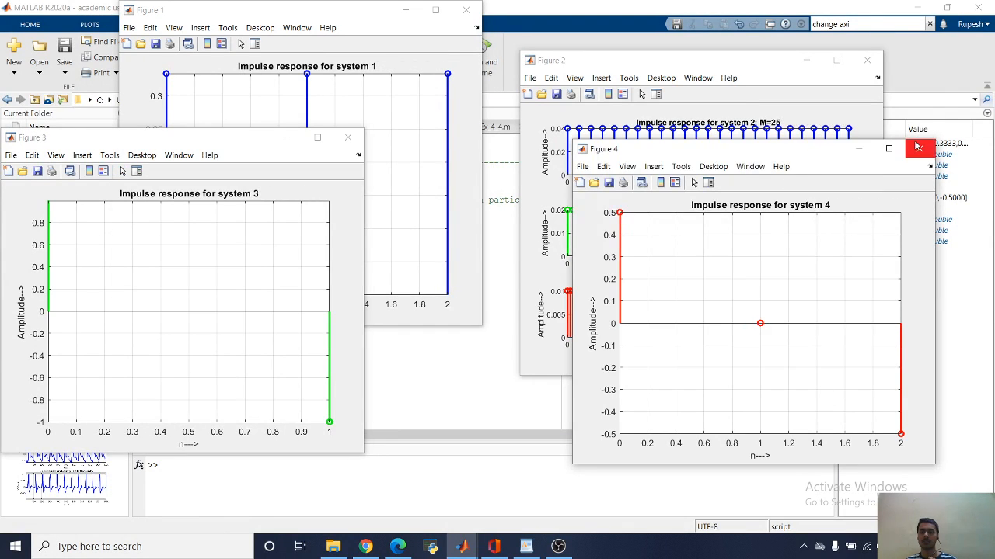
Close the impulse response figures and show the System 1 script Ex_4_1.m
click(930, 146)
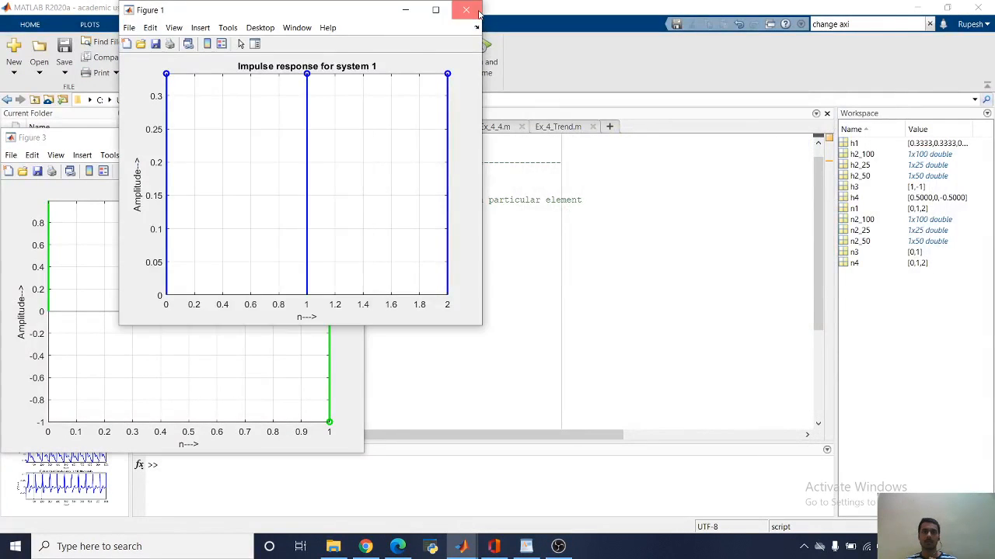
click(466, 9)
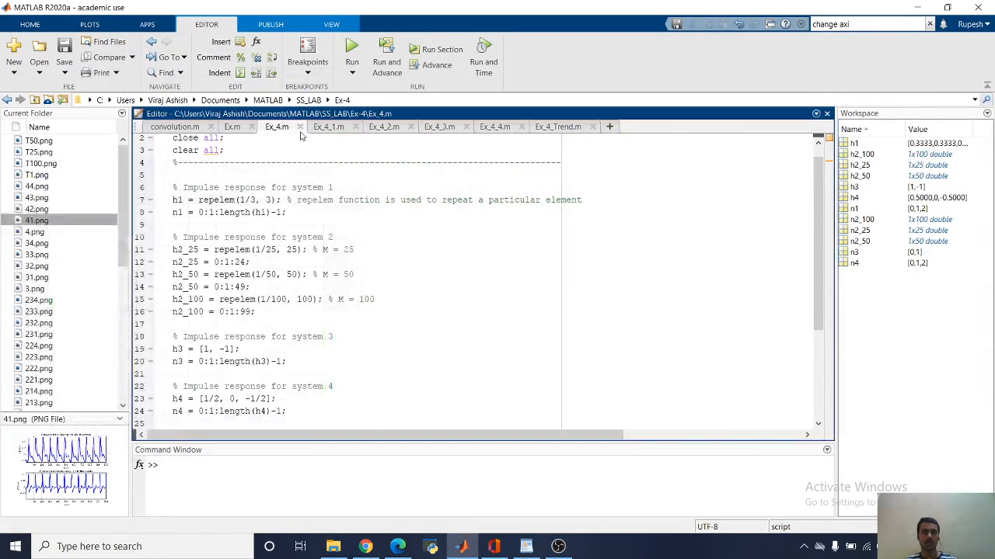
click(328, 127)
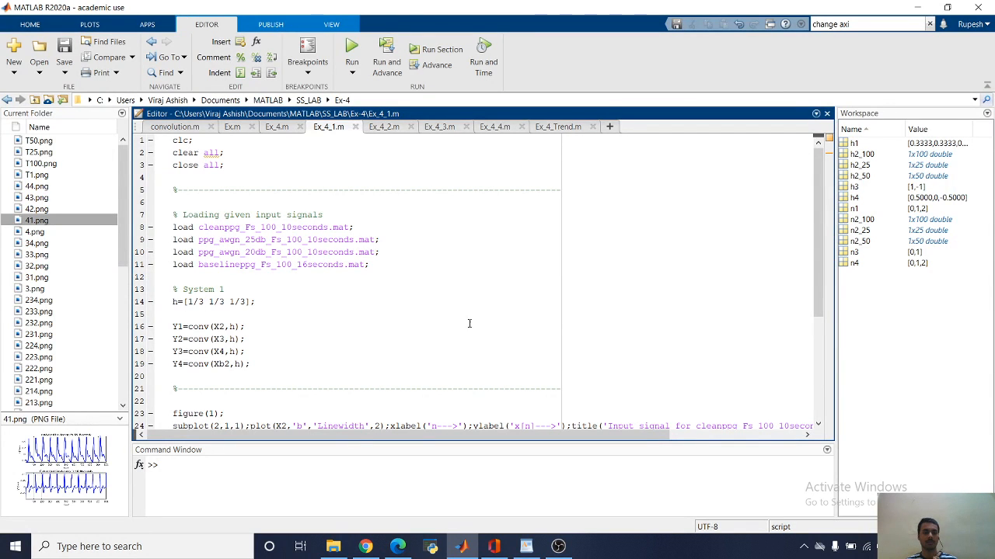
Run Ex_4_1.m and bring forward the clean PPG input/output figure for System 1
scroll(down, 3)
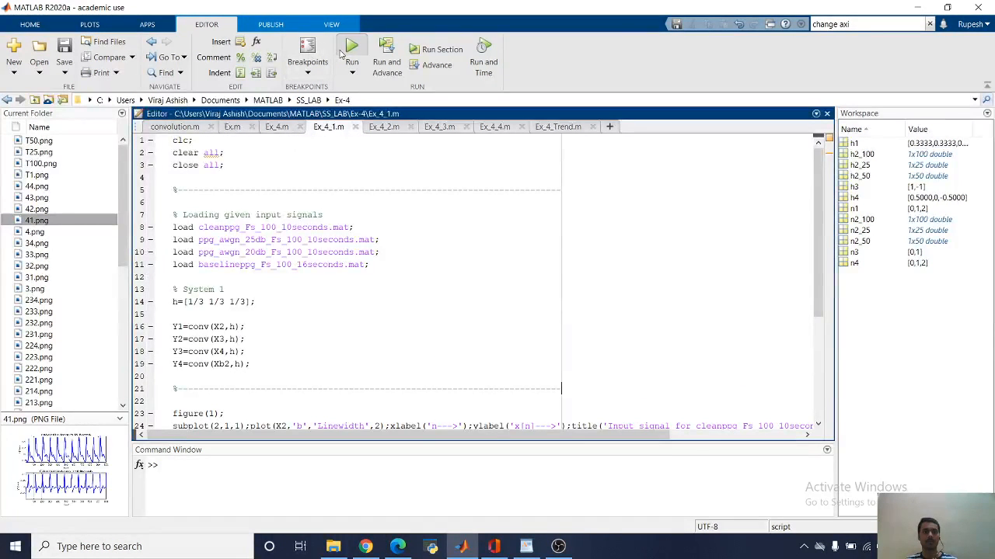
click(351, 48)
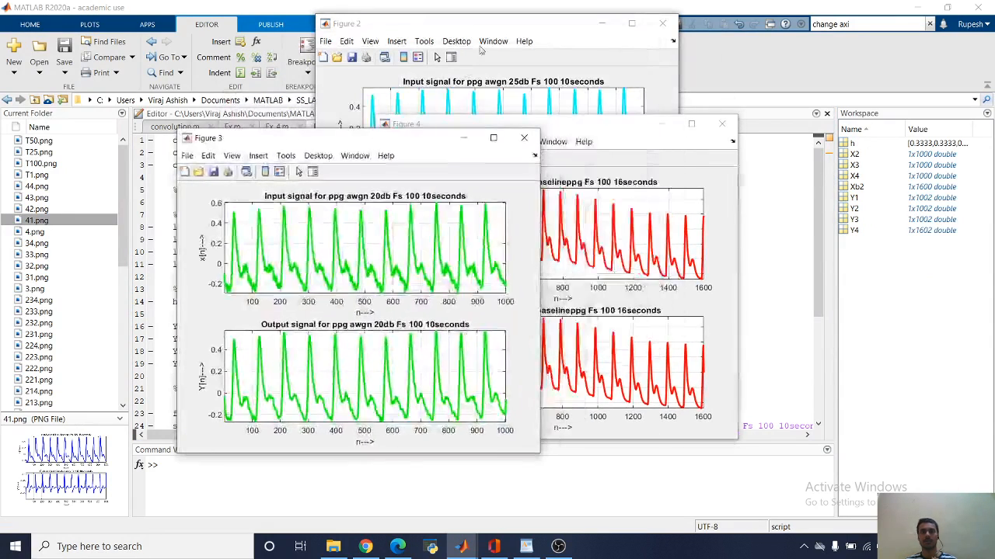
click(631, 23)
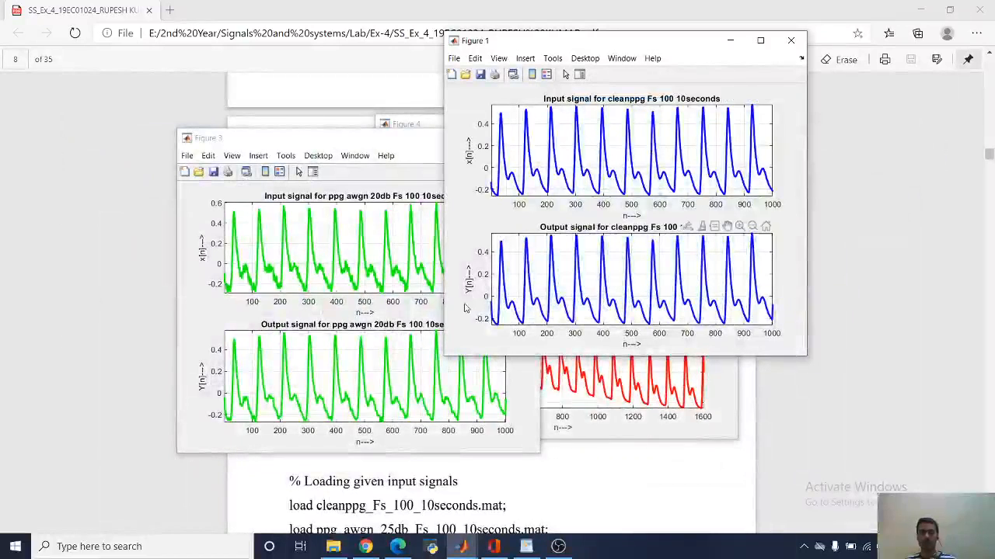
Close the System 1 signal figures to reveal the System 2 script Ex_4_2.m
click(791, 40)
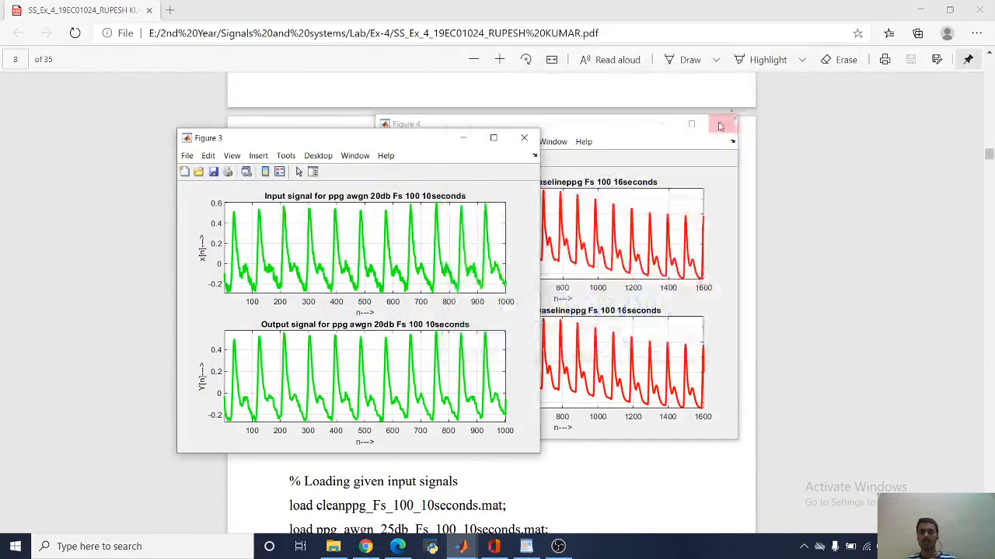
click(544, 125)
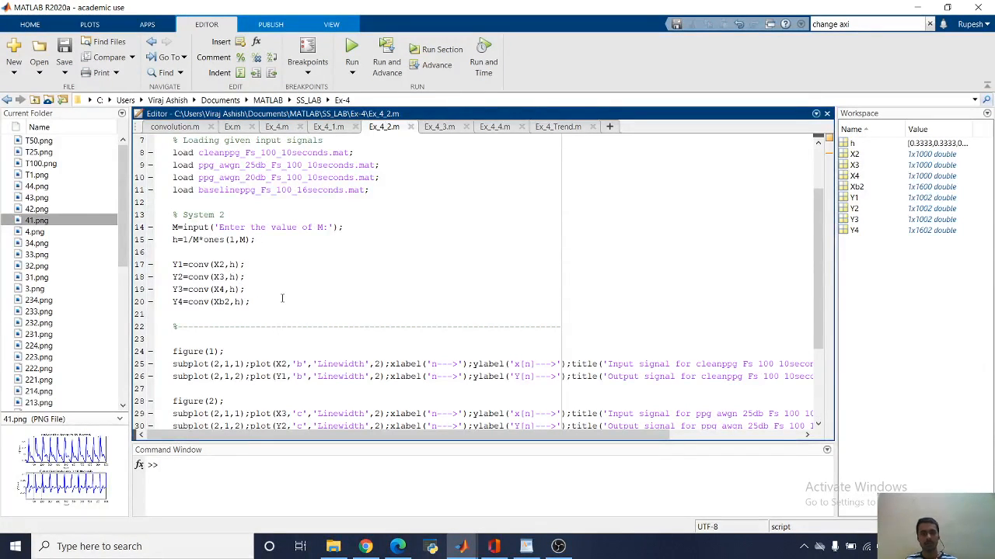
Run Ex_4_2.m with M = 50 and arrange the filtered PPG output figures for viewing
click(351, 45)
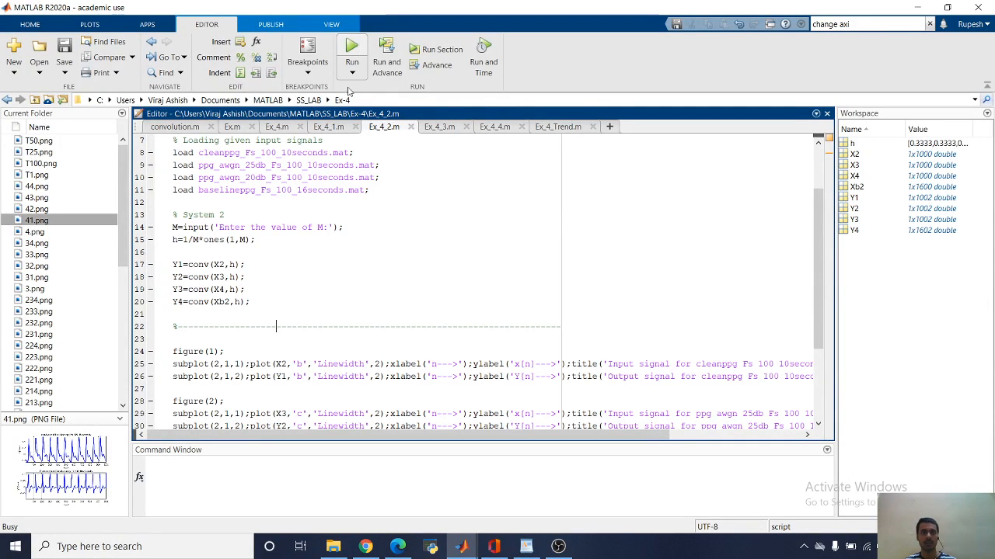
click(351, 43)
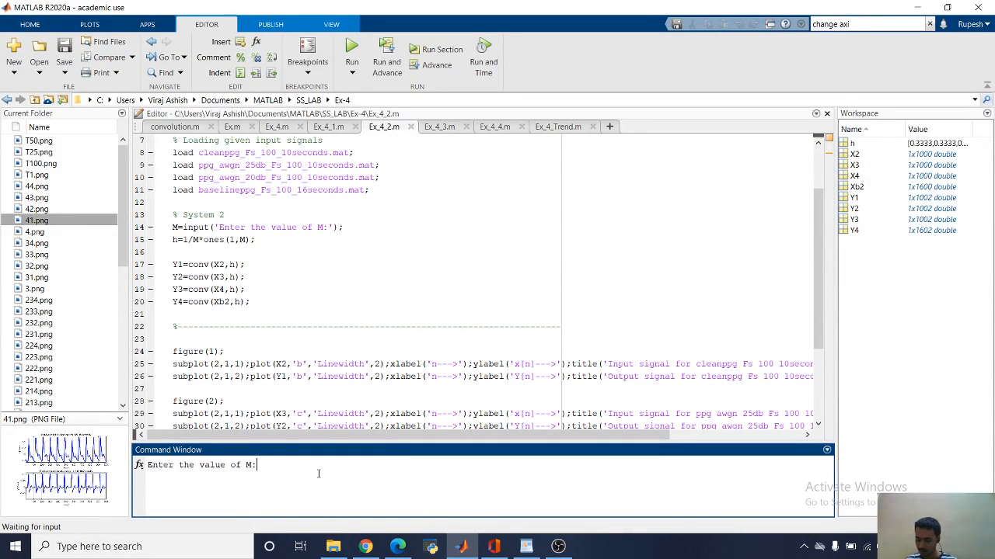
text(50)
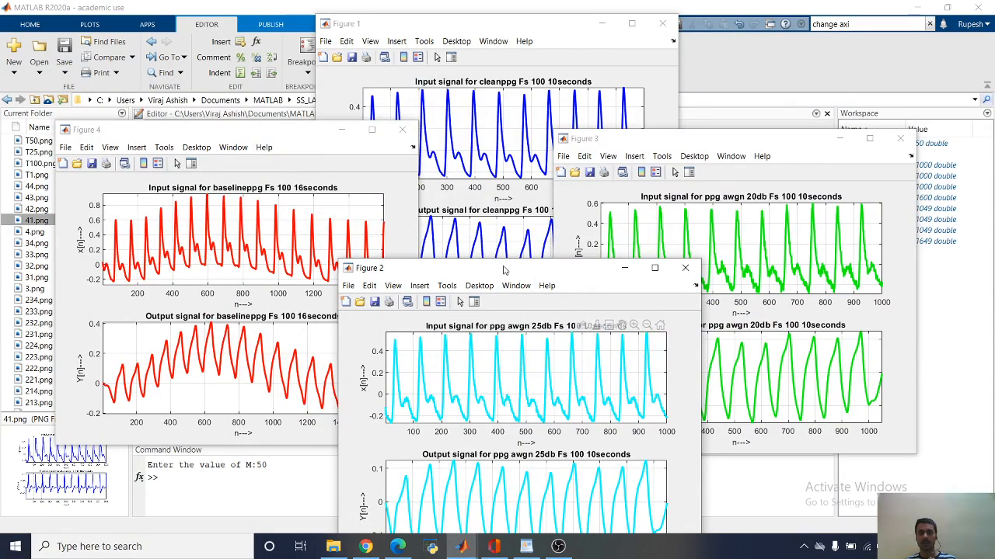
drag(370, 267, 174, 198)
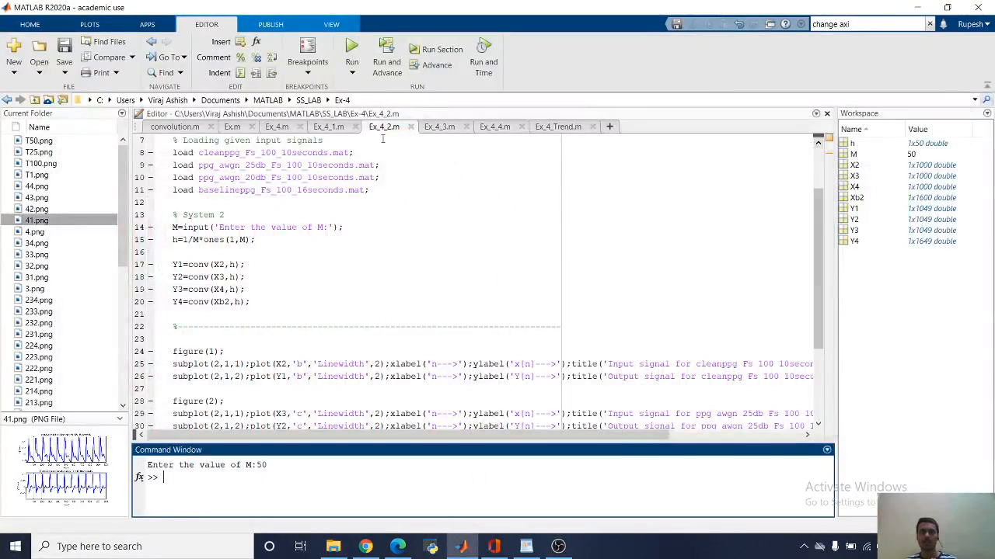
Run the System 3 script Ex_4_3.m to plot its input and output PPG signals
click(438, 127)
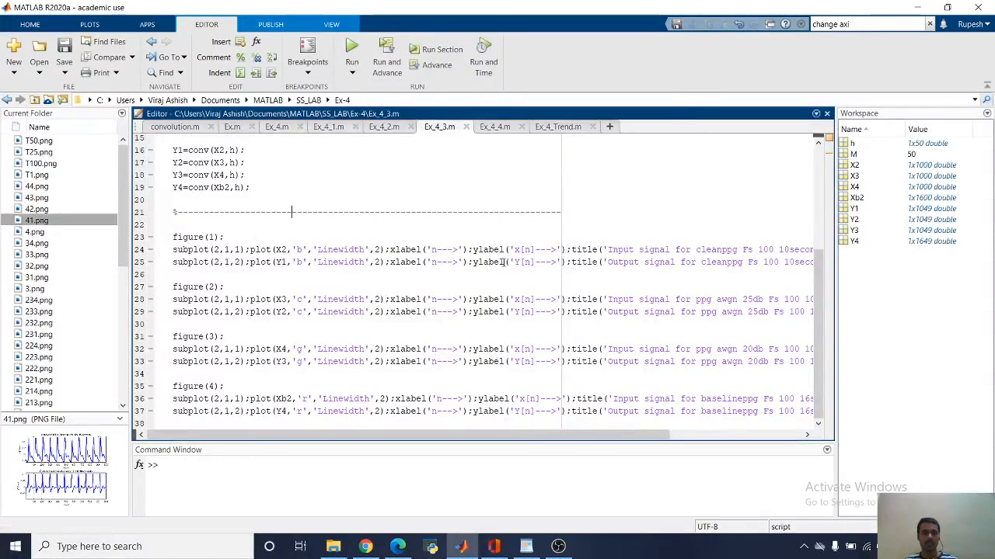
click(351, 46)
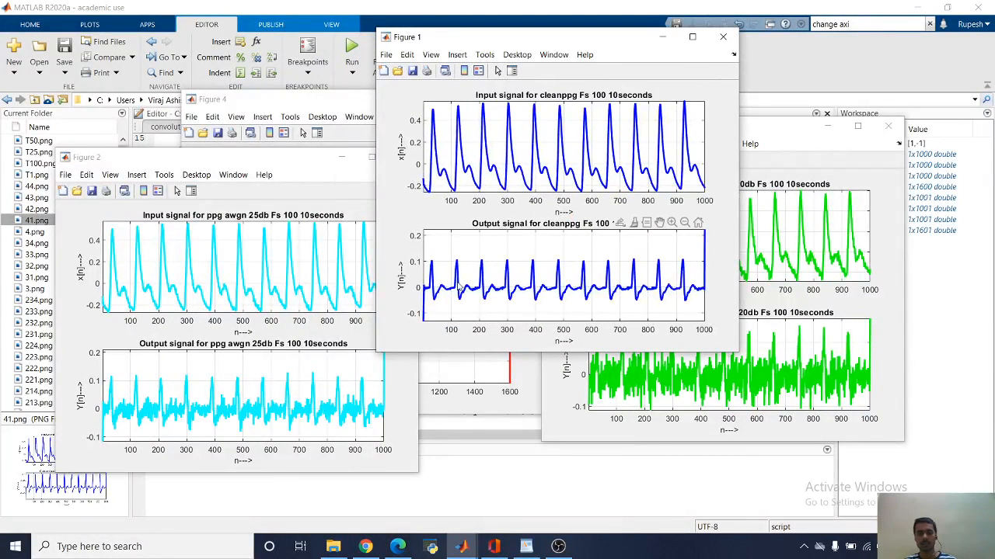
mouse_move(665, 294)
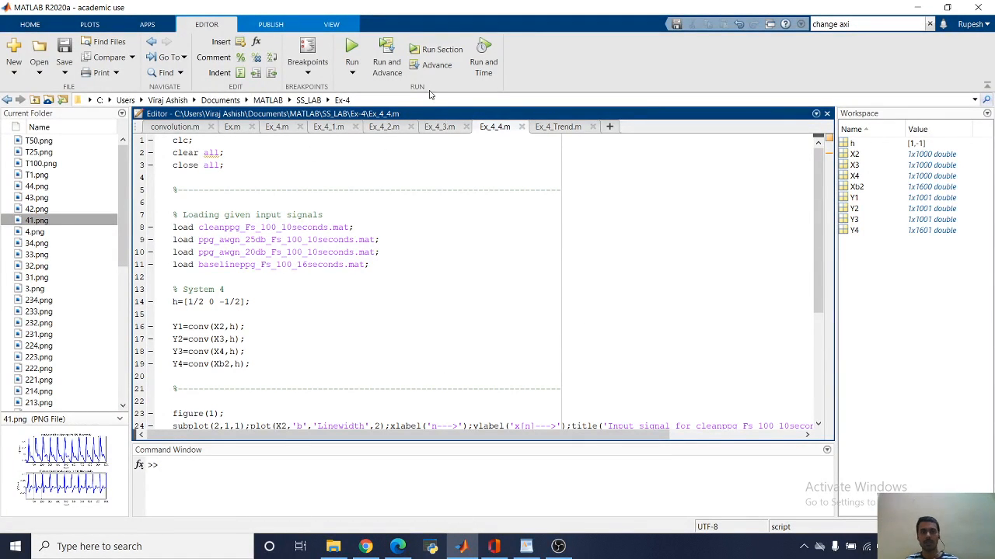
Run Ex_4_4.m for the System 4 plots, then bring up Ex_4_Trend.m
click(351, 45)
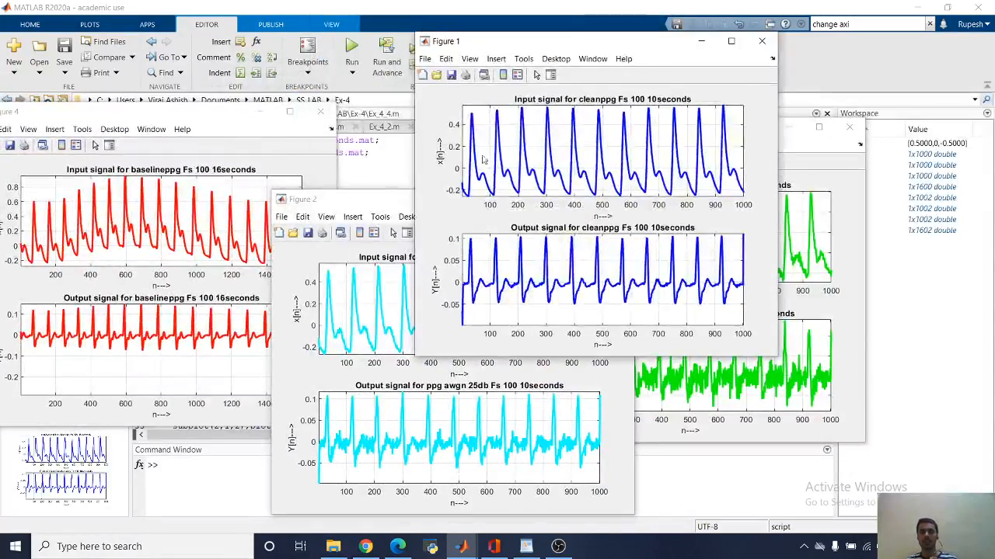
mouse_move(319, 112)
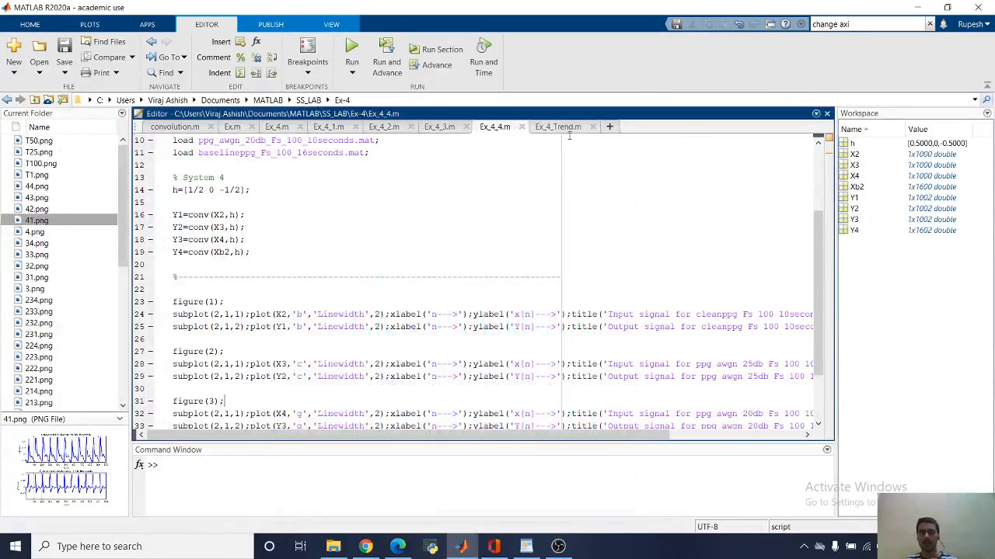
click(558, 128)
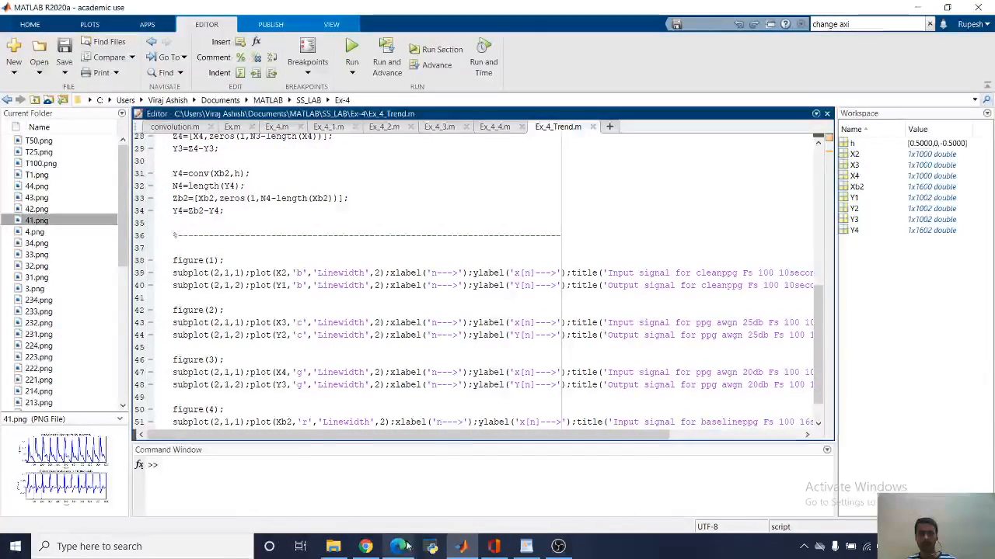
Read the report's filter observations and trend-removal equation in the Edge PDF viewer
click(398, 547)
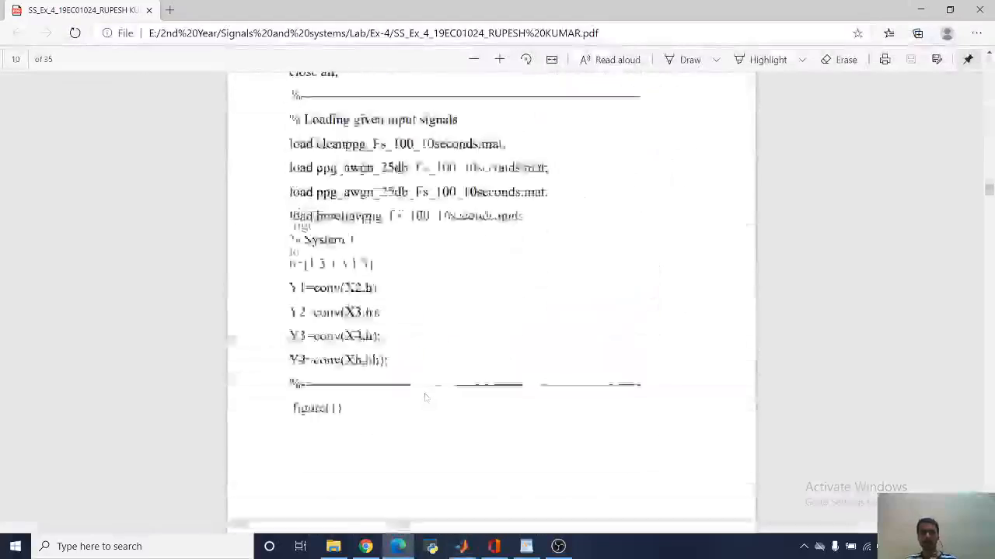
scroll(down, 3)
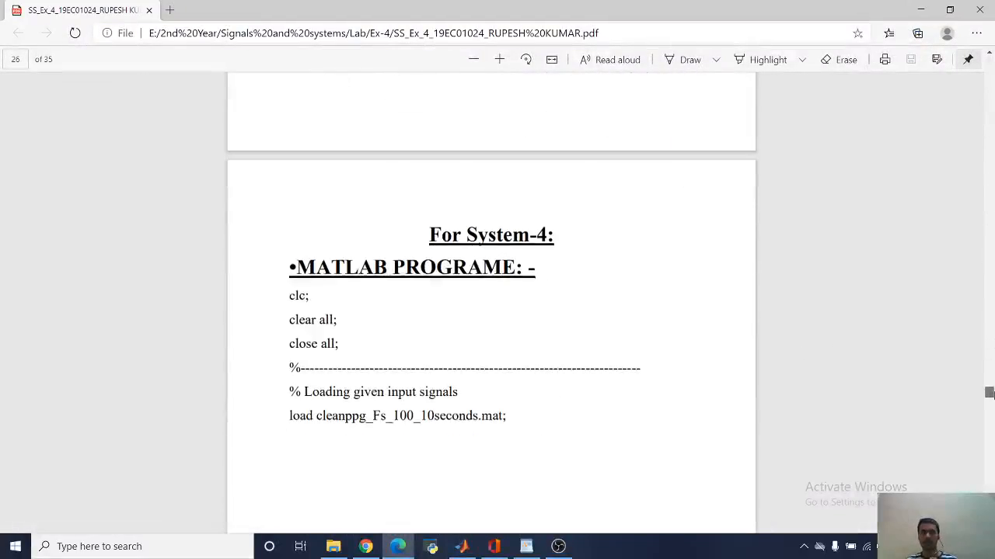
scroll(down, 3)
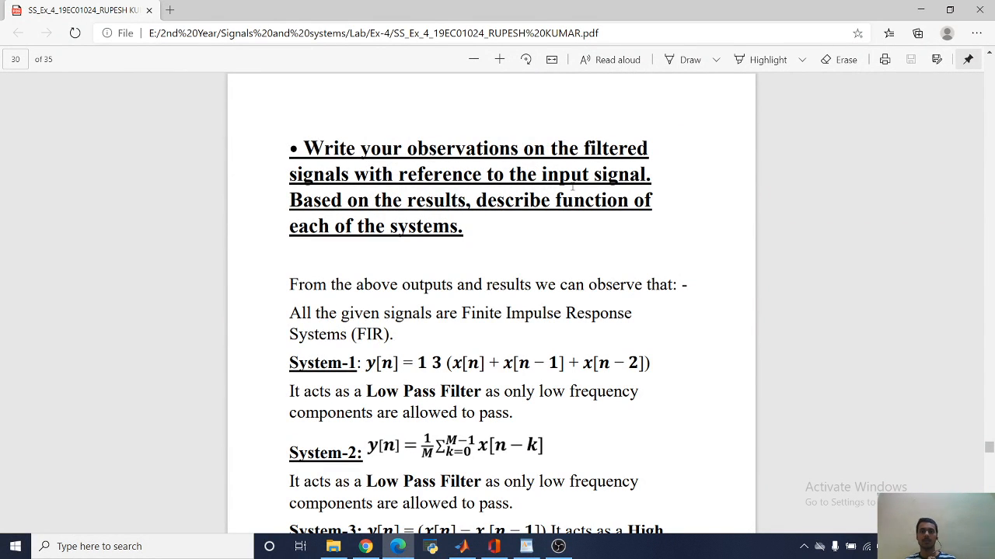
scroll(down, 3)
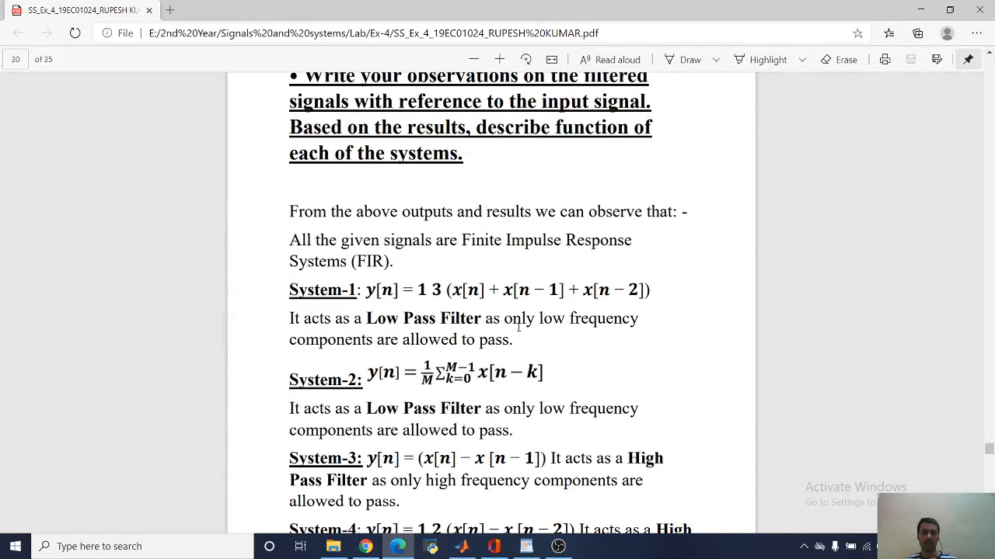
mouse_move(576, 342)
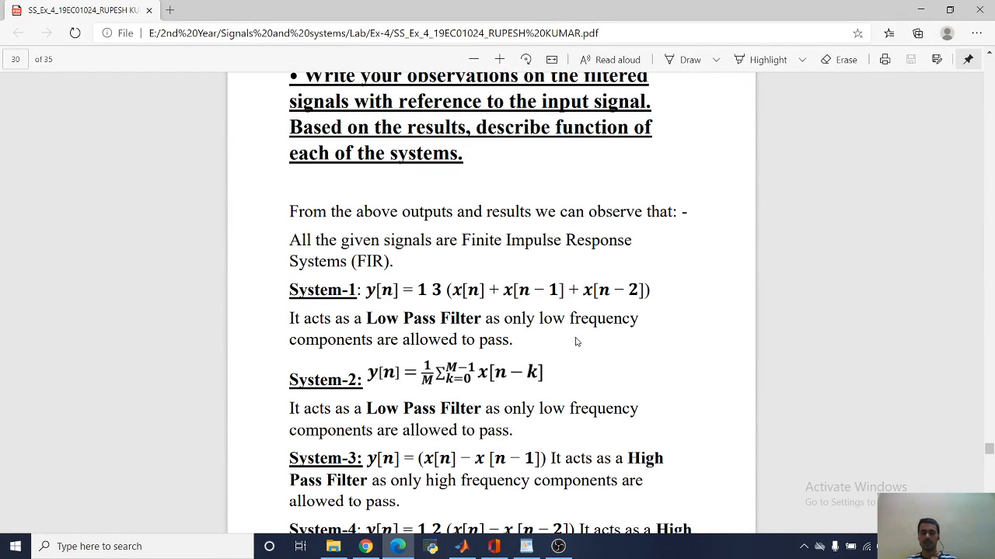
mouse_move(432, 367)
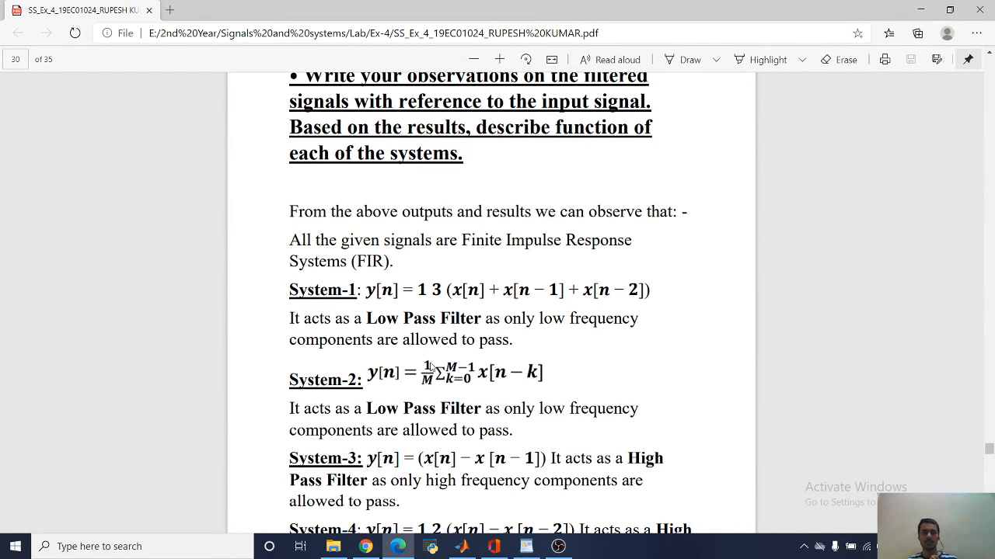
scroll(down, 3)
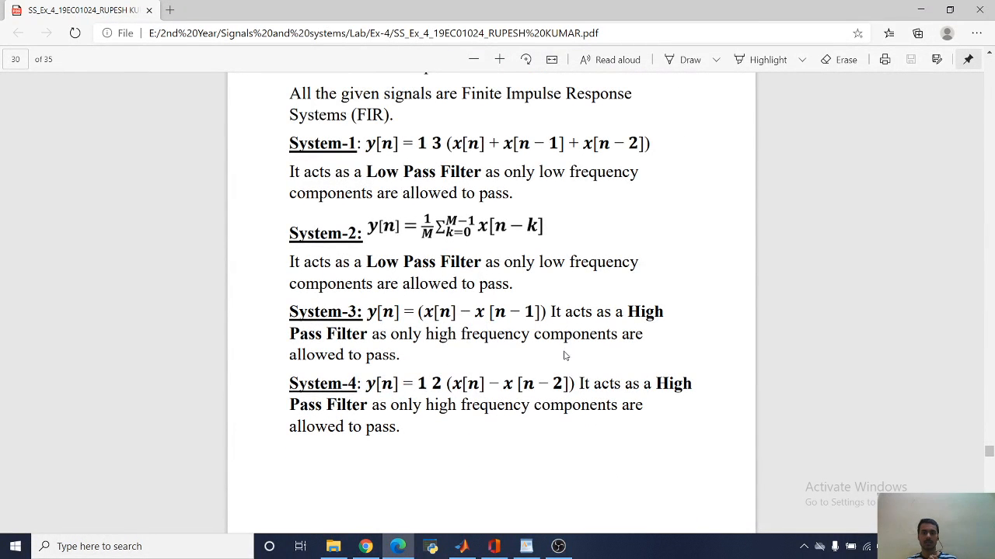
scroll(down, 3)
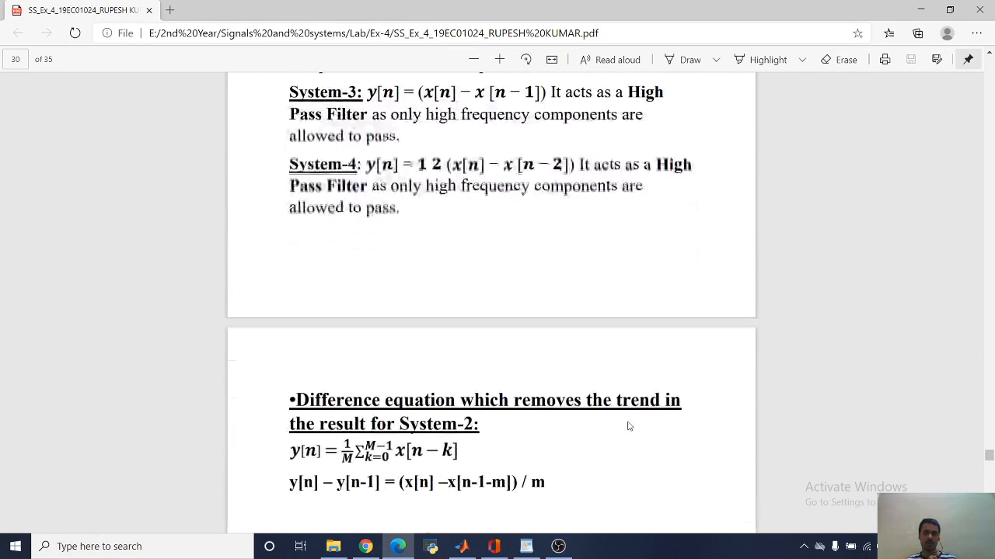
scroll(down, 3)
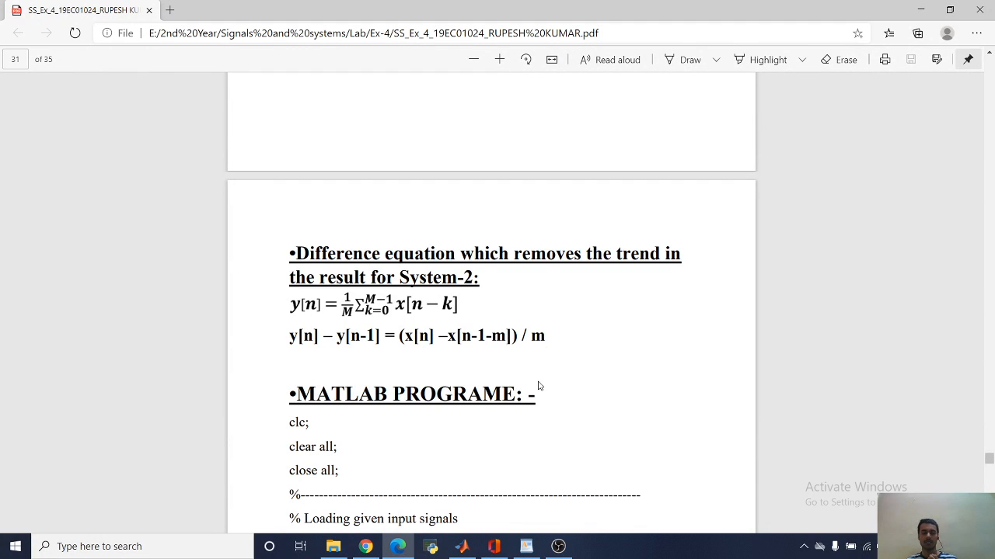
scroll(down, 3)
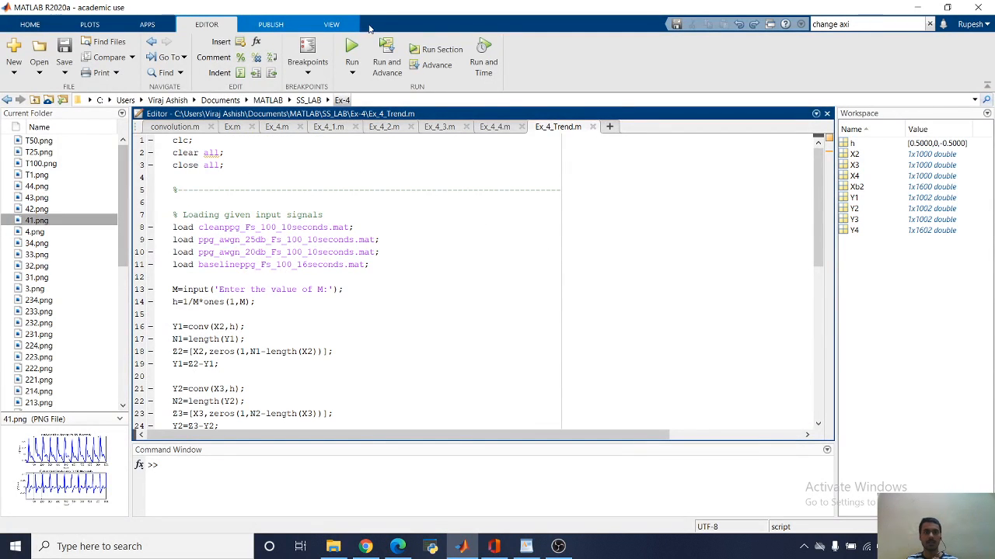
Run Ex_4_Trend.m with M = 100, view the baseline and noisy PPG plots, then close them
click(351, 45)
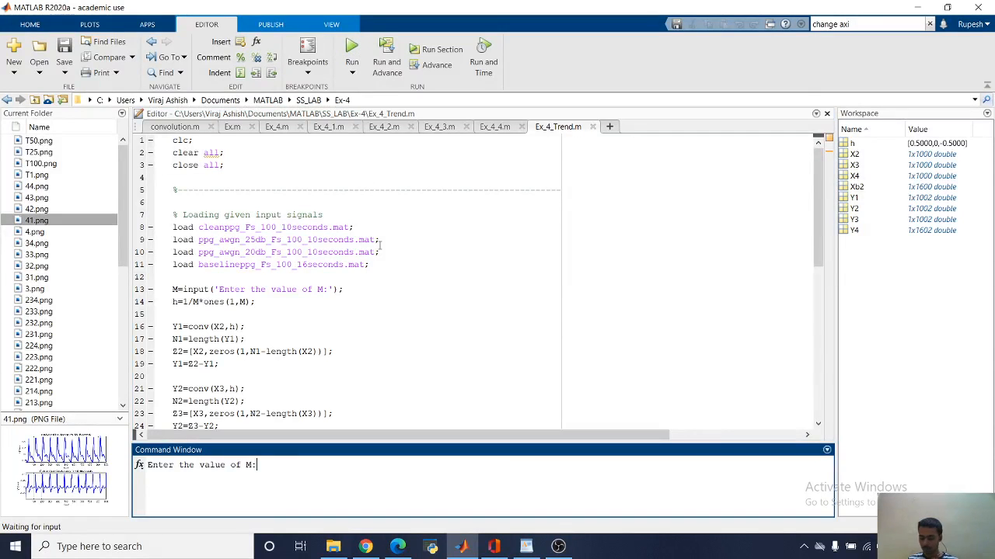
text(1)
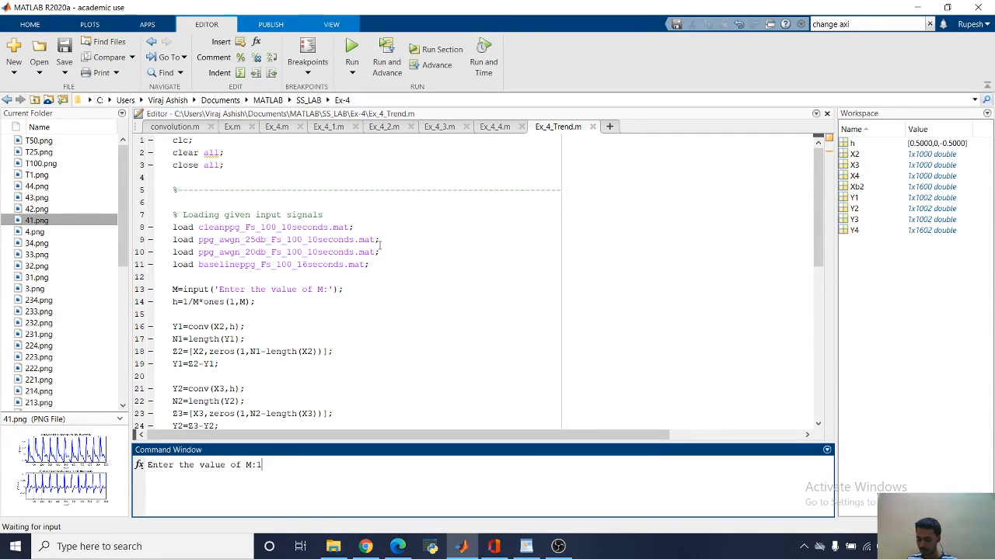
text(00)
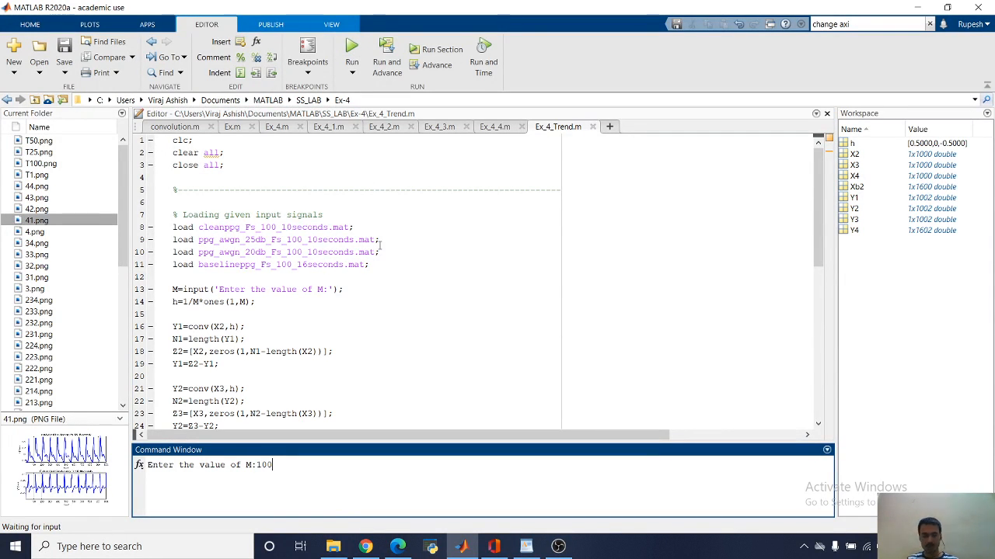
key(enter)
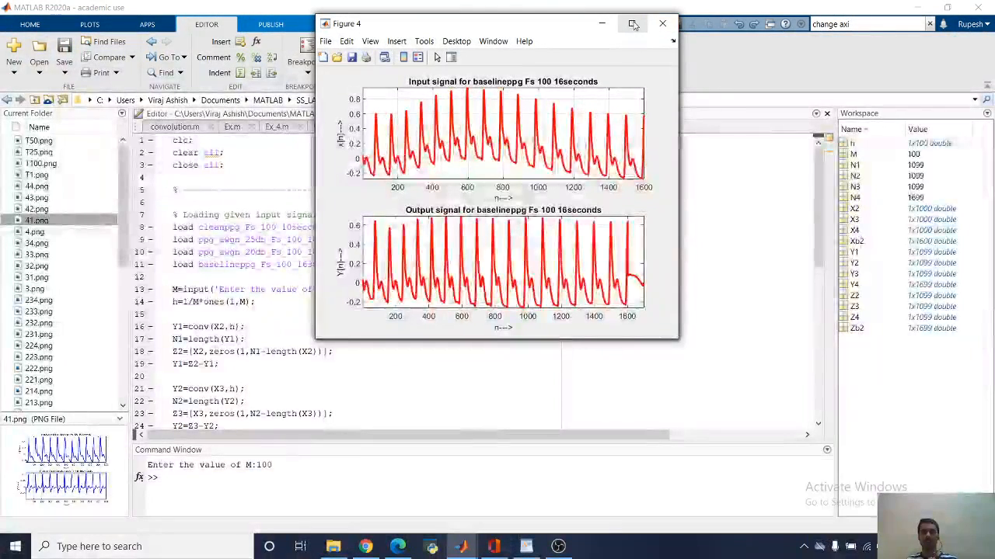
click(632, 23)
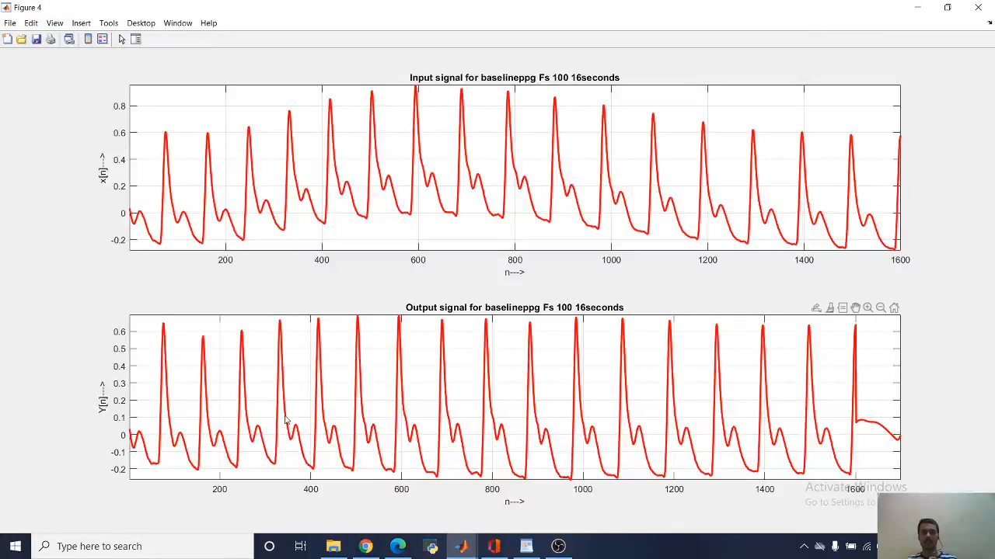
mouse_move(152, 221)
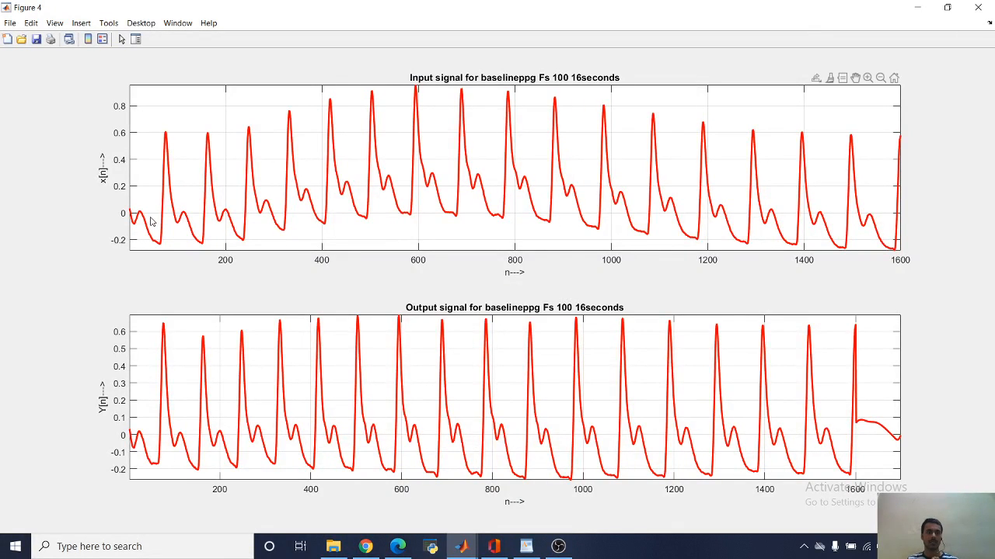
mouse_move(911, 384)
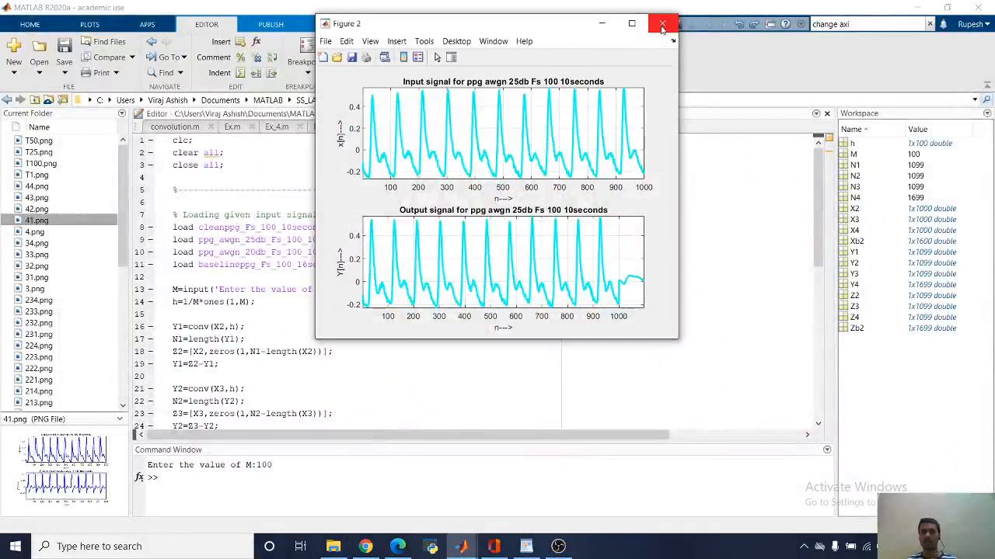
click(662, 25)
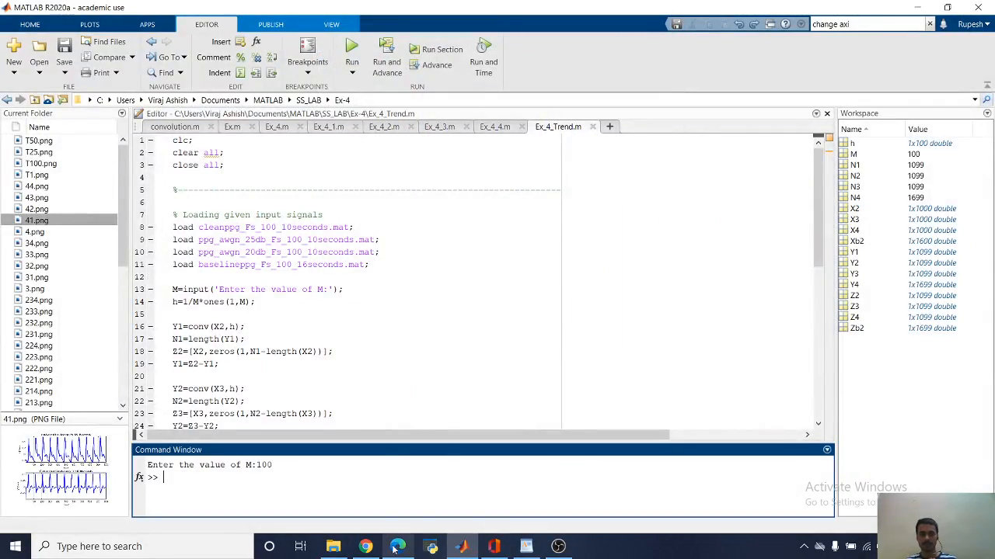
Review the report's system-properties pages listing Systems 1–4 as LTI, stable and causal
click(398, 547)
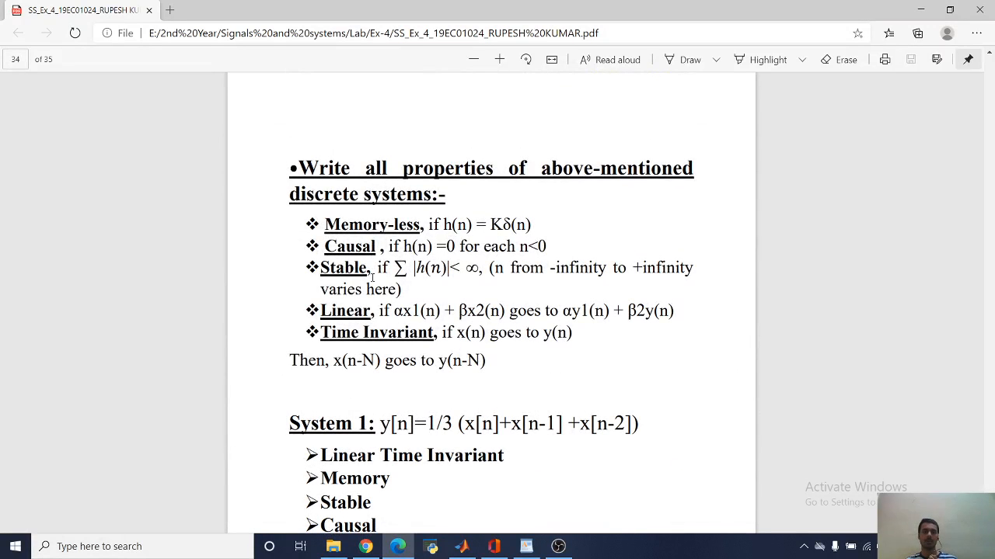
mouse_move(501, 488)
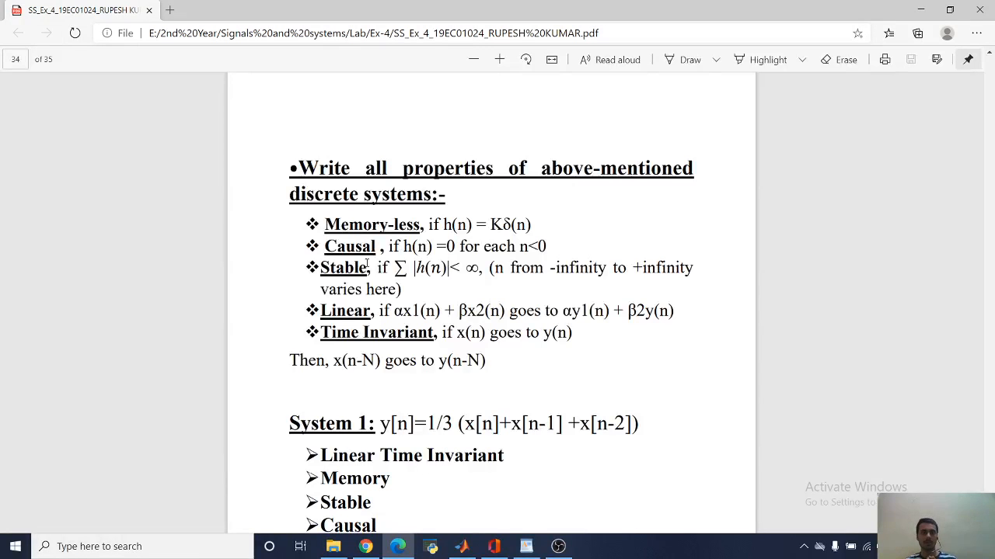
scroll(down, 3)
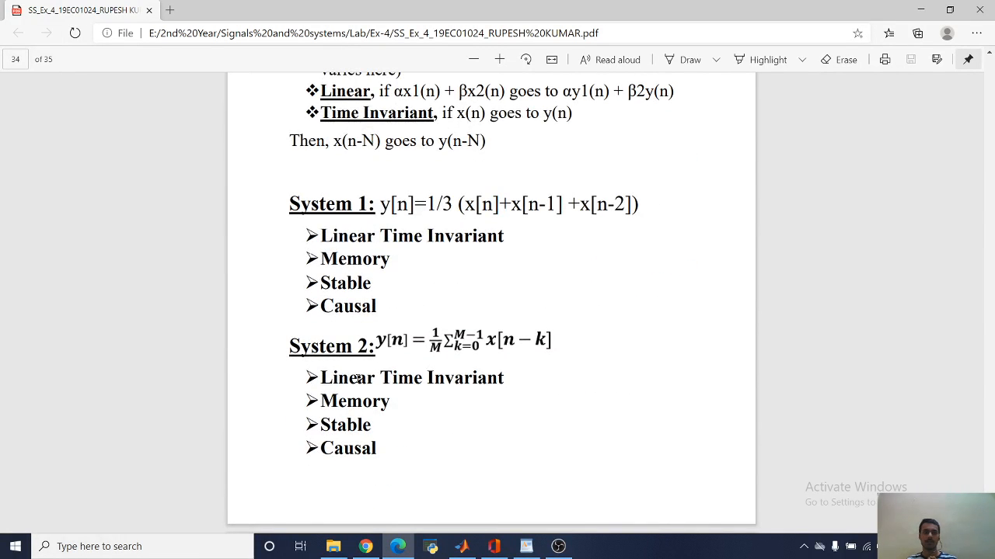
scroll(down, 3)
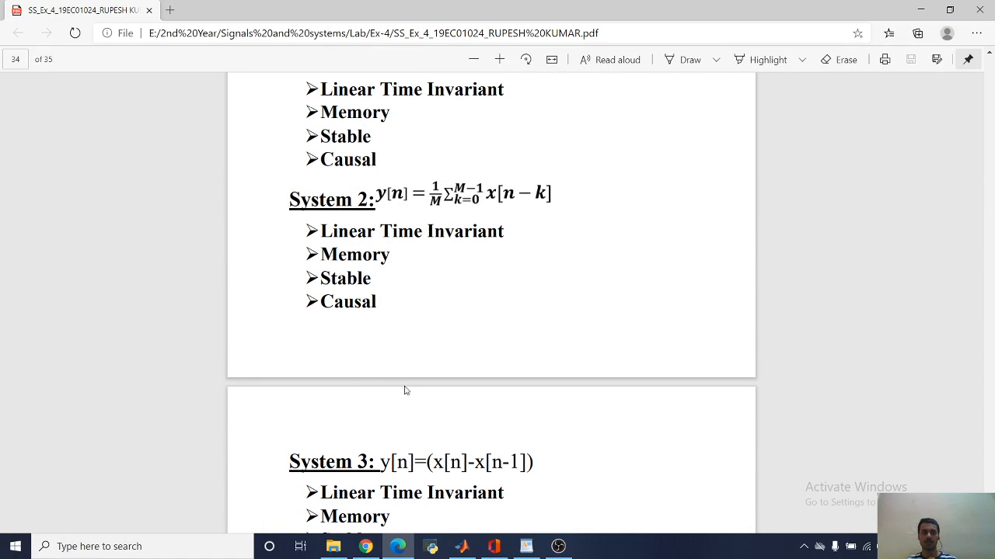
scroll(down, 3)
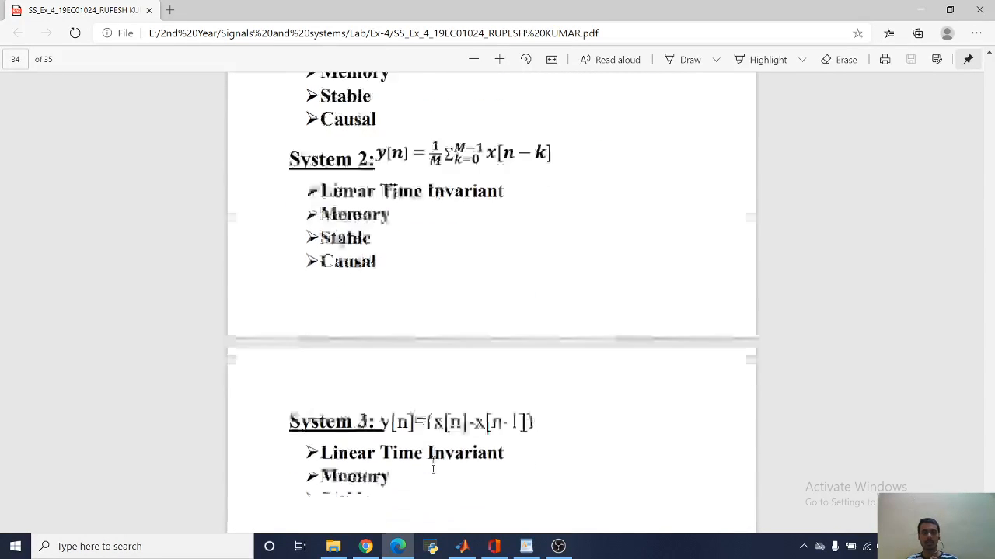
scroll(down, 3)
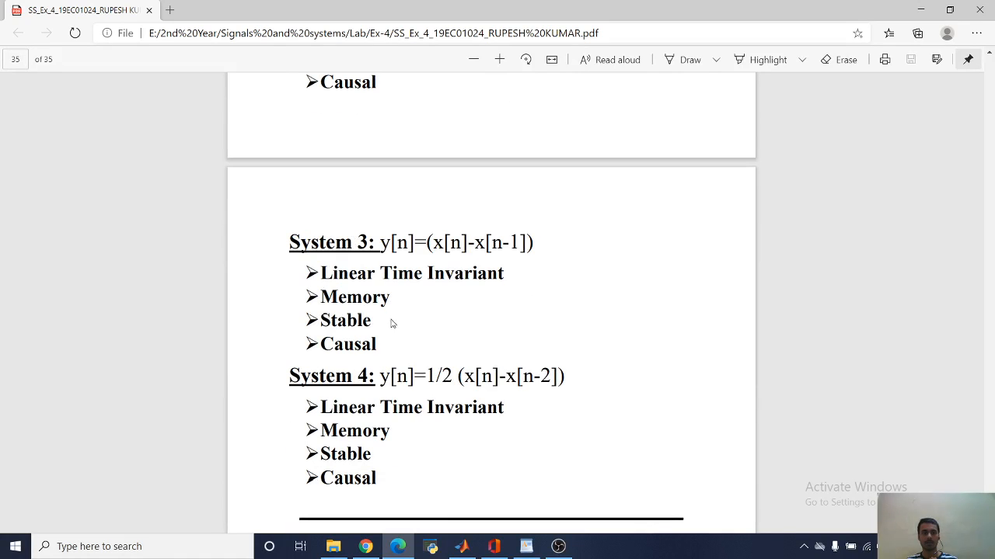
mouse_move(443, 418)
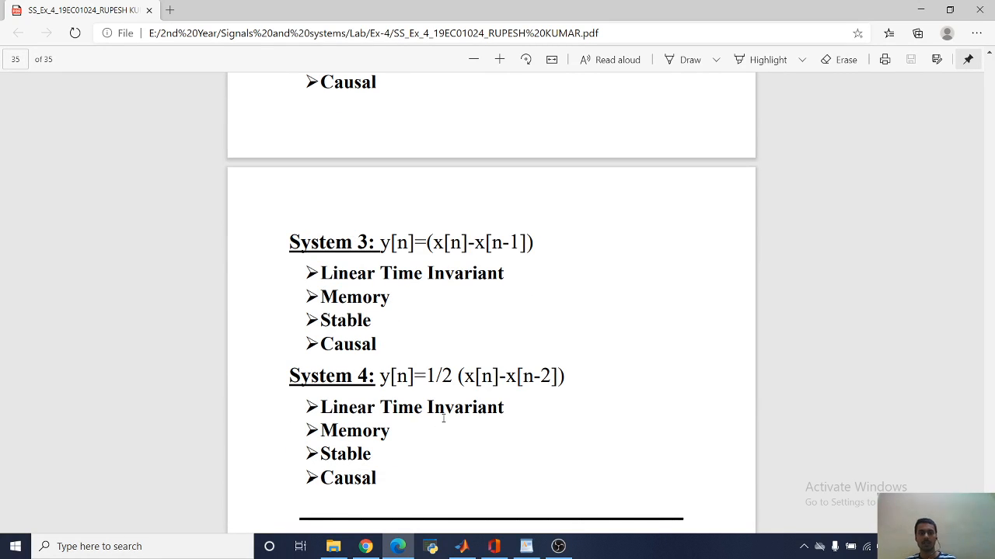